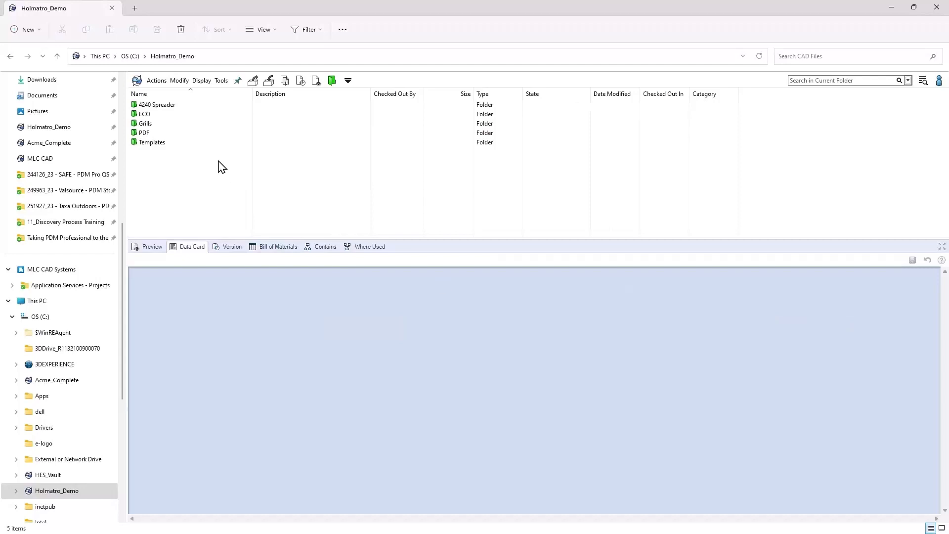
Open the 4240 Spreader folder and preview 4240 Spreader.SLDASM with its version 3/3 properties
{"action": "double_click", "coordinate": [157, 104]}
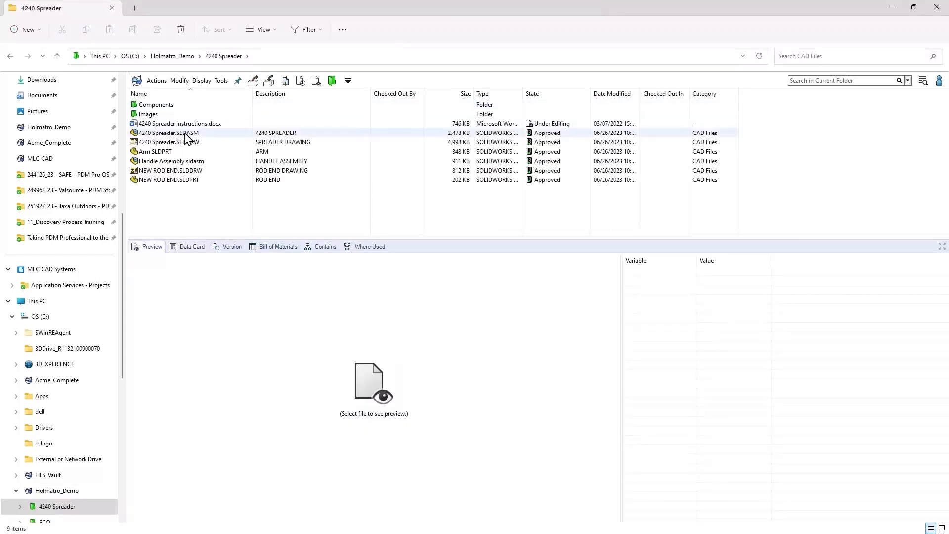
{"action": "left_click", "coordinate": [168, 132]}
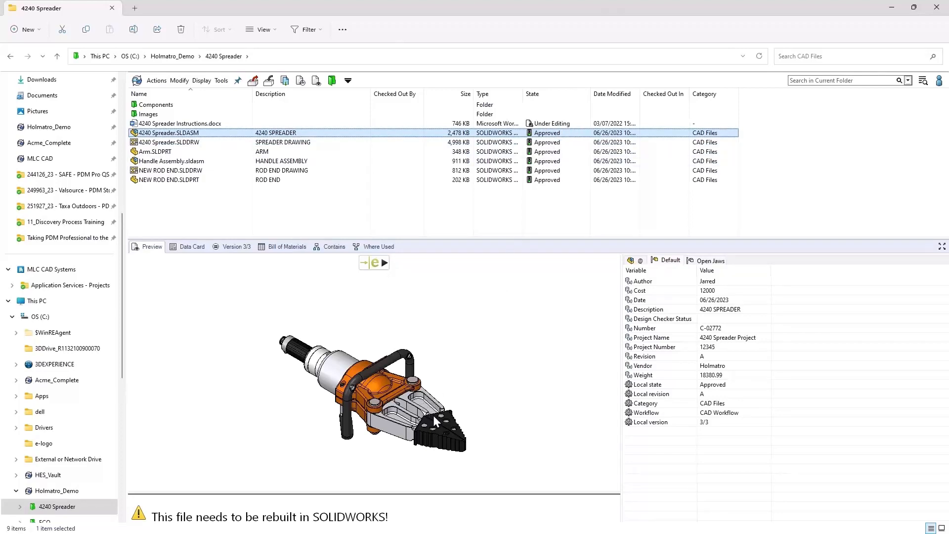
{"action": "mouse_move", "coordinate": [432, 417]}
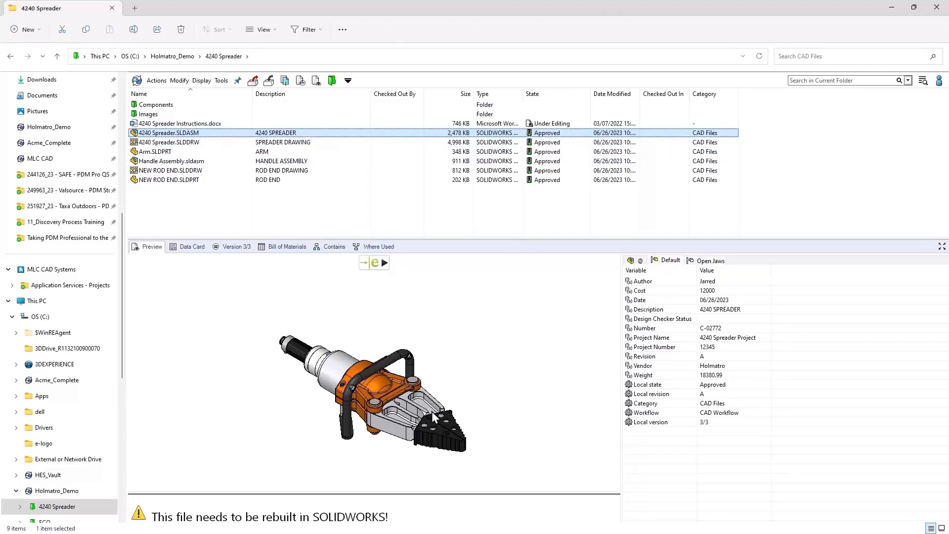
{"action": "mouse_move", "coordinate": [433, 417]}
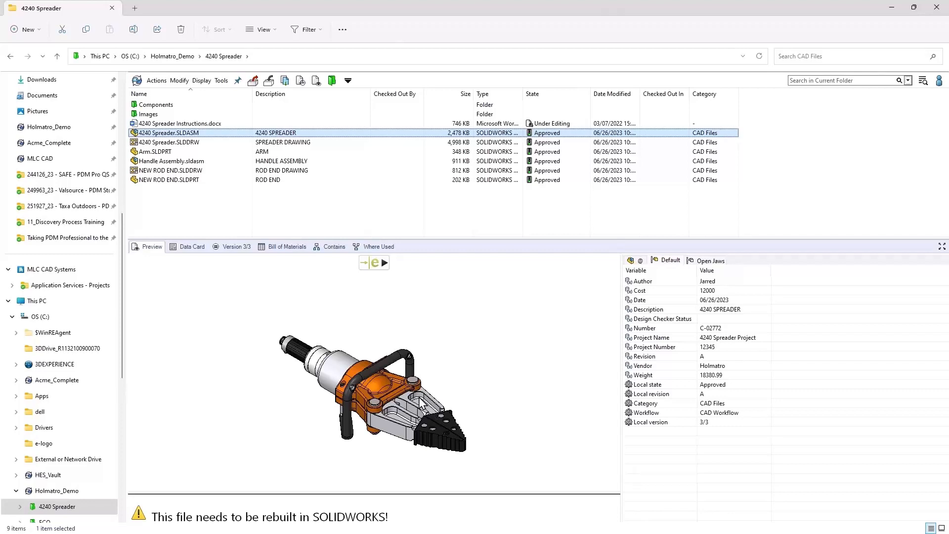
{"action": "mouse_move", "coordinate": [421, 407]}
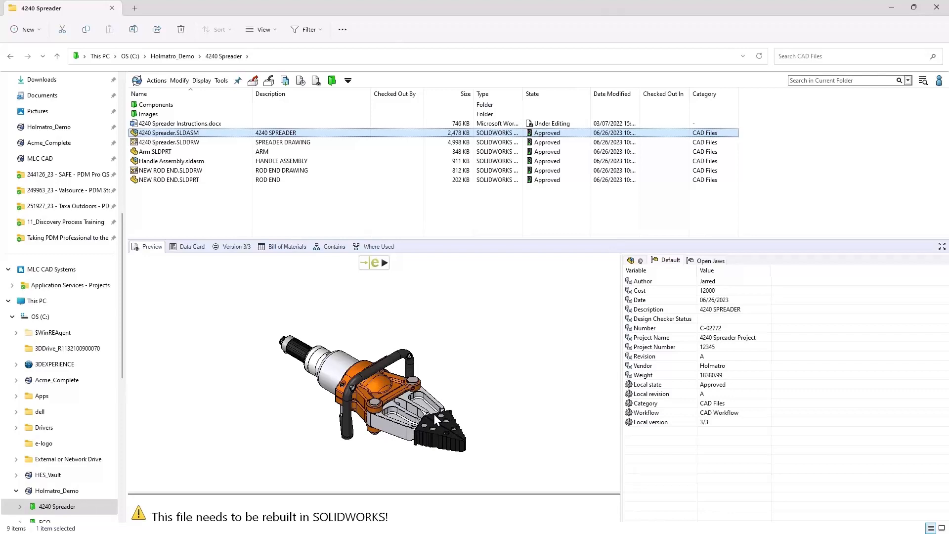
{"action": "mouse_move", "coordinate": [407, 308]}
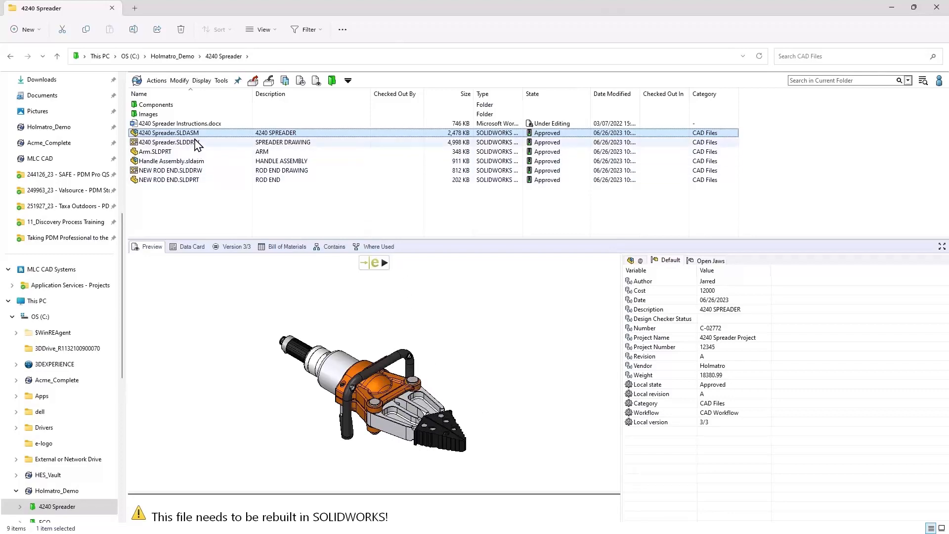
From Holmatro_Demo, go into the ECO folder and create new ECO document ECO-00000006
{"action": "left_click", "coordinate": [172, 56]}
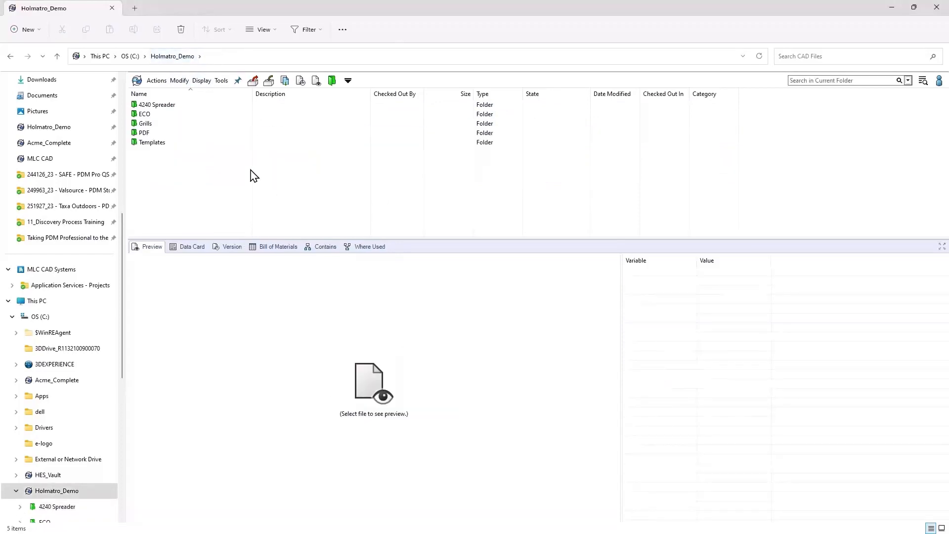
{"action": "double_click", "coordinate": [143, 114]}
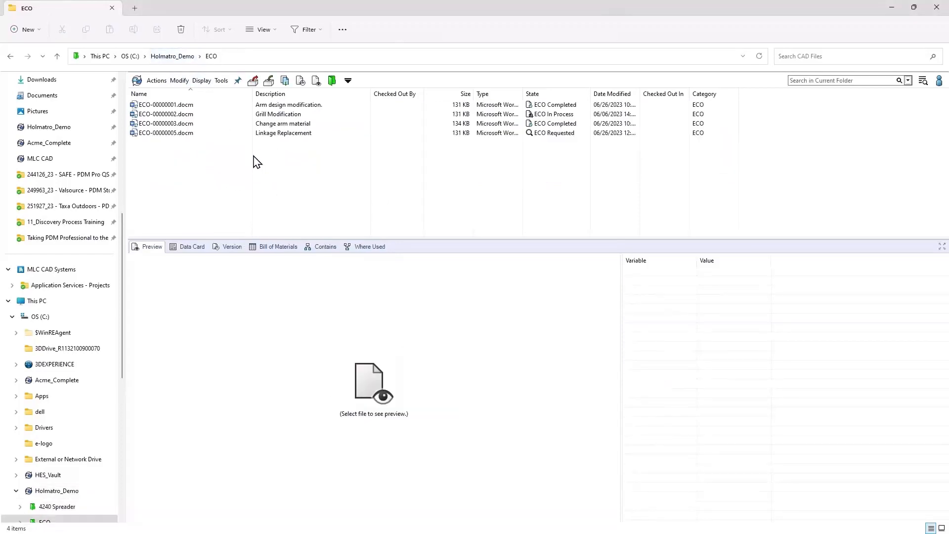
{"action": "mouse_move", "coordinate": [270, 173]}
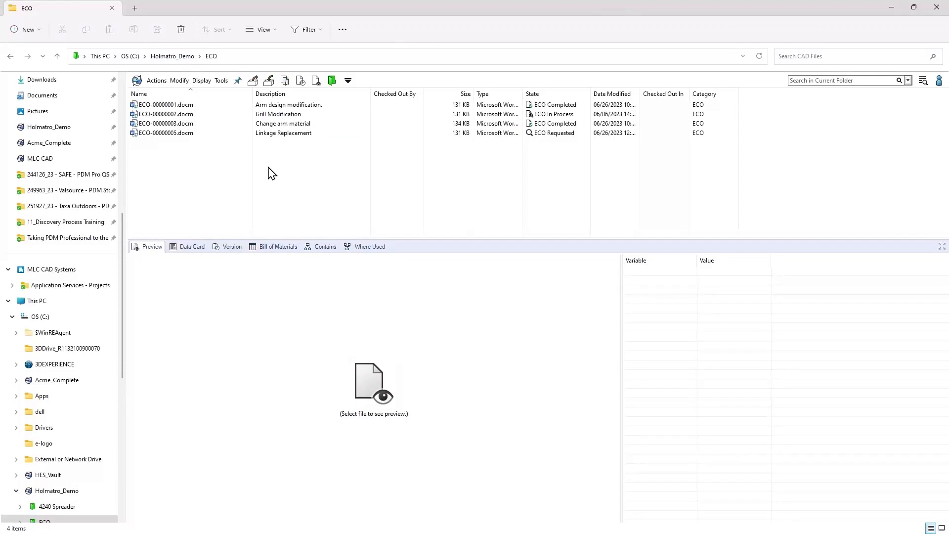
{"action": "right_click", "coordinate": [270, 173]}
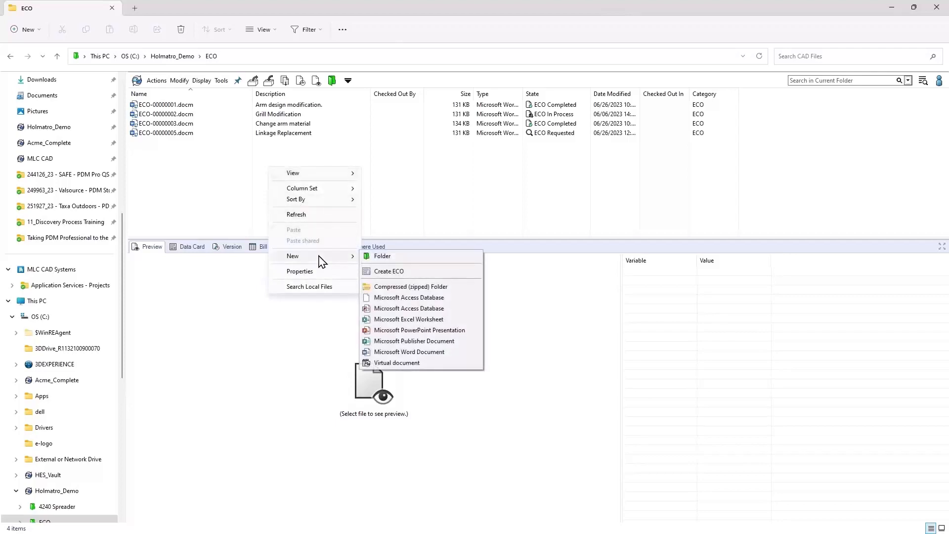
{"action": "mouse_move", "coordinate": [405, 272]}
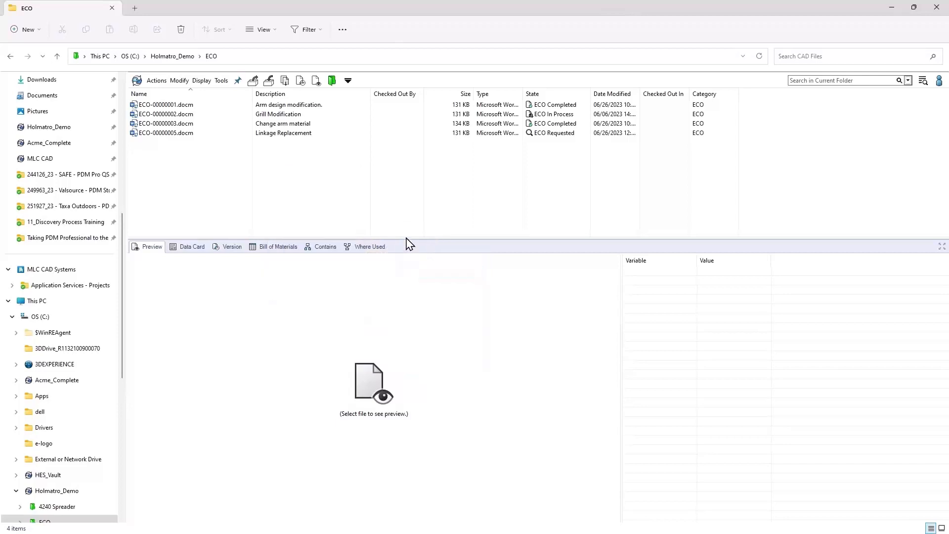
{"action": "left_click", "coordinate": [21, 29]}
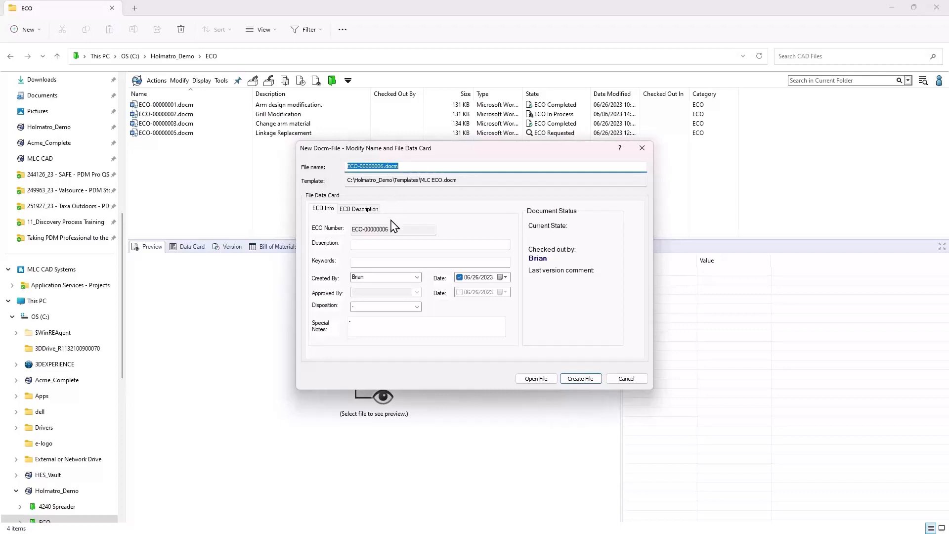
Enter description 'Thicken Arm on 4240 Spreader and Replace Pin.' and keywords '4240, spreader, pin, arm'
{"action": "left_click", "coordinate": [429, 243]}
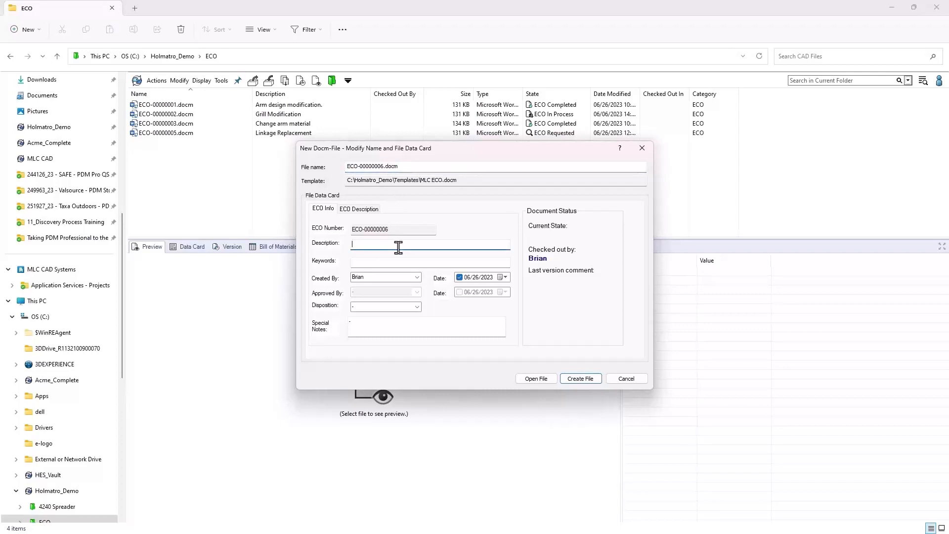
{"action": "type", "text": "4240 Spreader"}
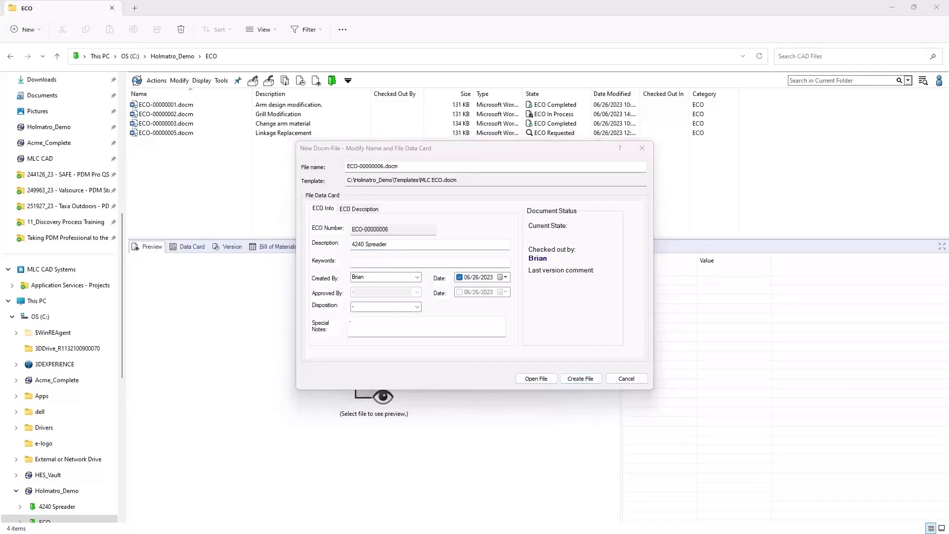
{"action": "type", "text": "Thicken Arm on 4240 Spreader and Replace Pin."}
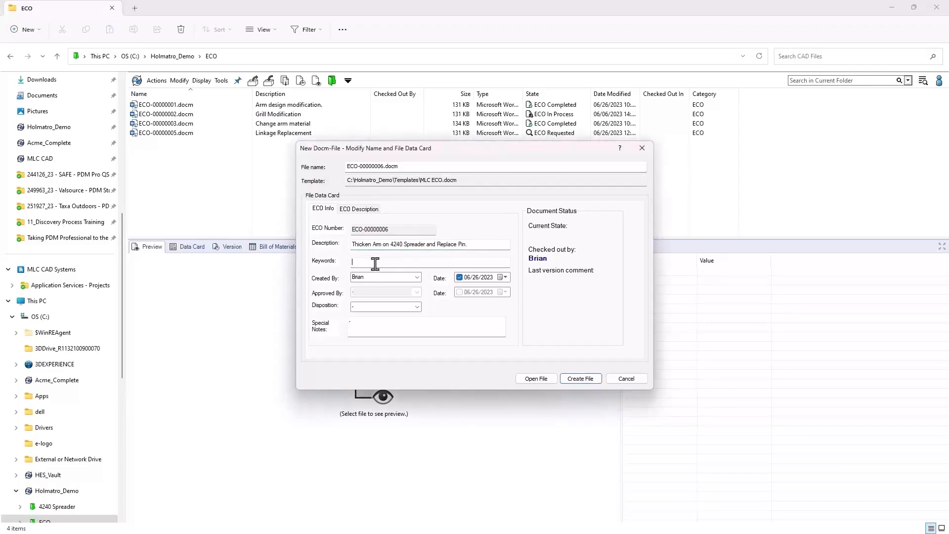
{"action": "type", "text": "4240, spreader, pin, arm"}
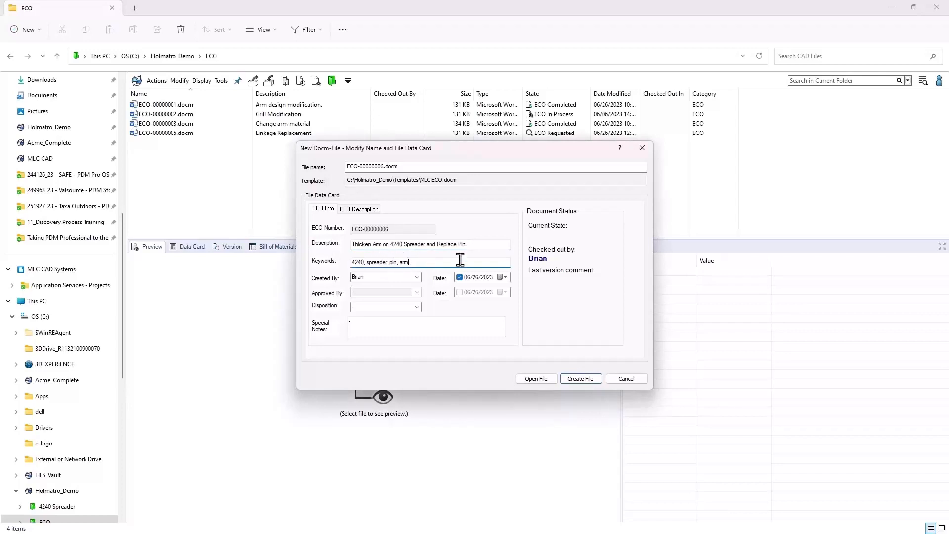
{"action": "mouse_move", "coordinate": [841, 261]}
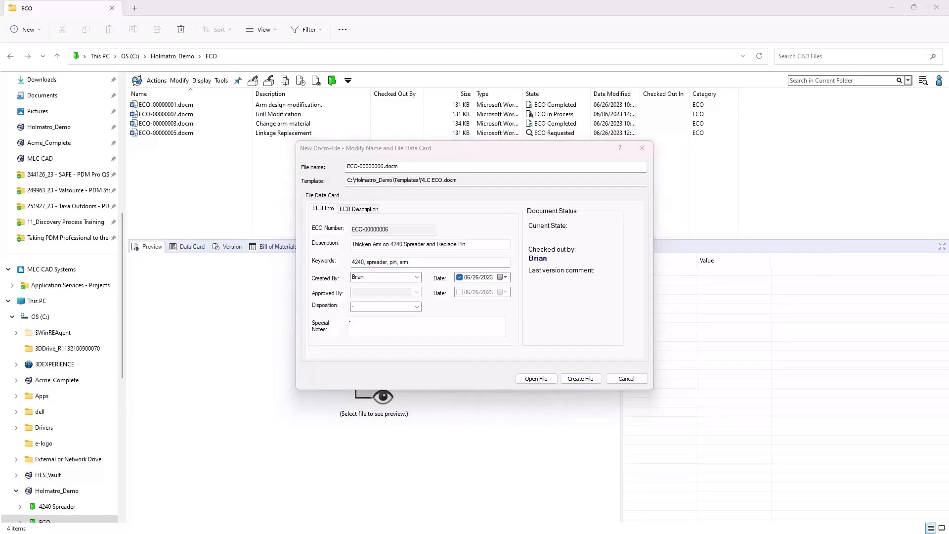
Review the ECO Description tab, then set the Disposition to Scrap
{"action": "left_click", "coordinate": [358, 208]}
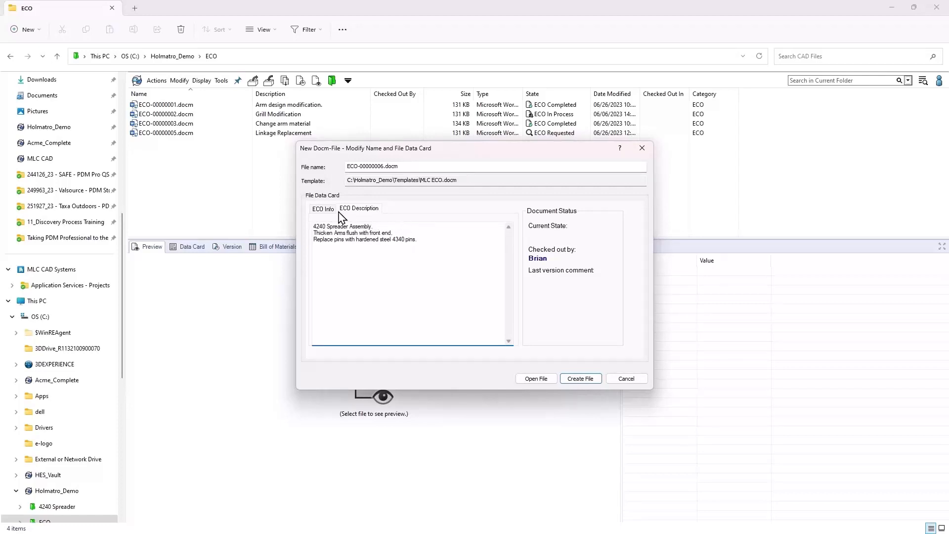
{"action": "left_click", "coordinate": [323, 208]}
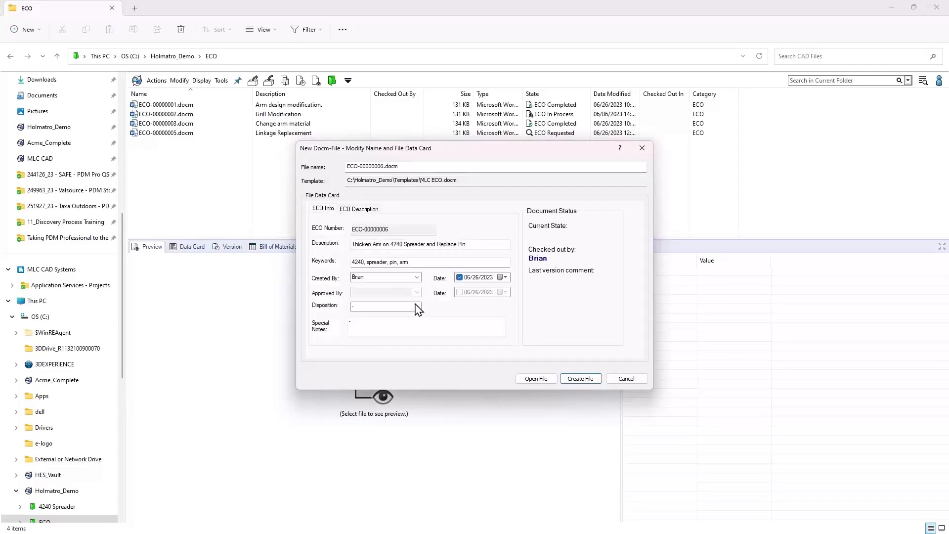
{"action": "left_click", "coordinate": [417, 307]}
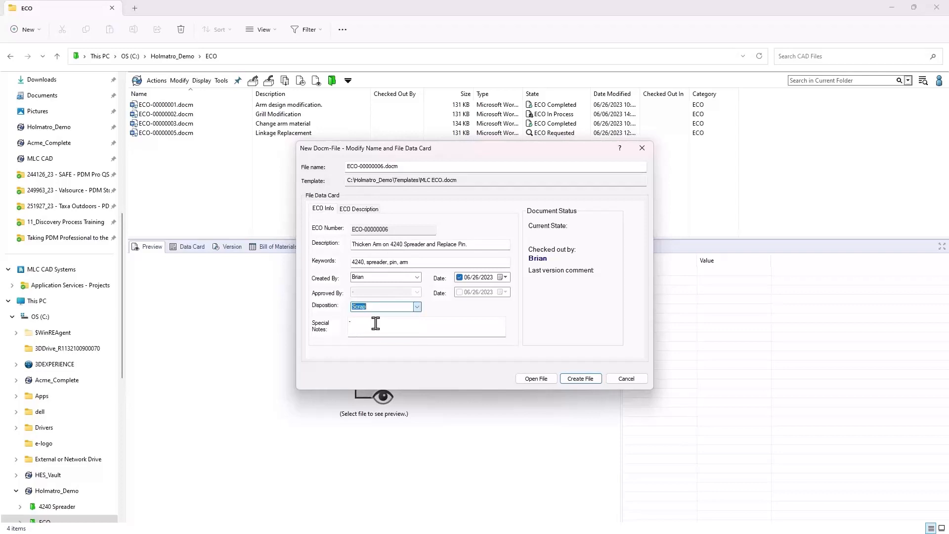
{"action": "left_click", "coordinate": [417, 305]}
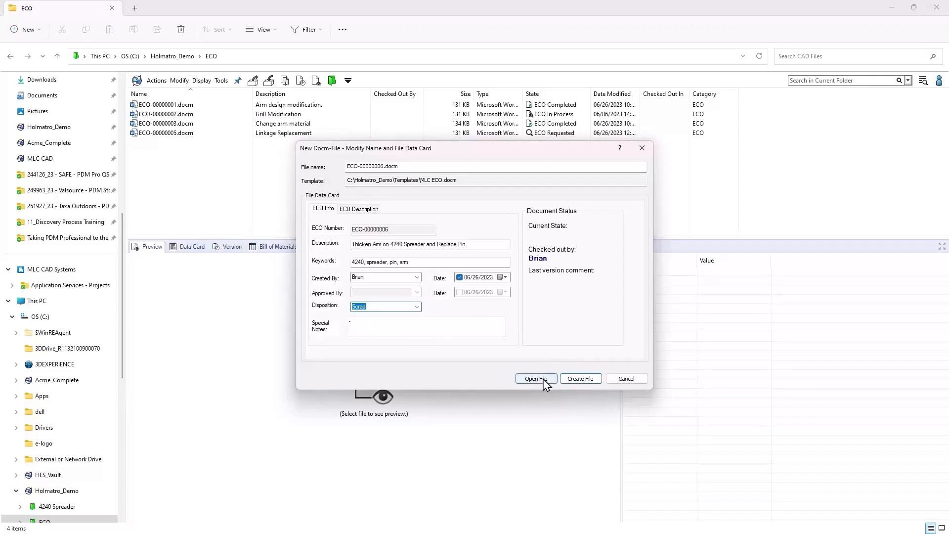
Create ECO-00000006 in Word, show the SOLIDWORKS PDM ribbon, and check the document in
{"action": "left_click", "coordinate": [534, 378]}
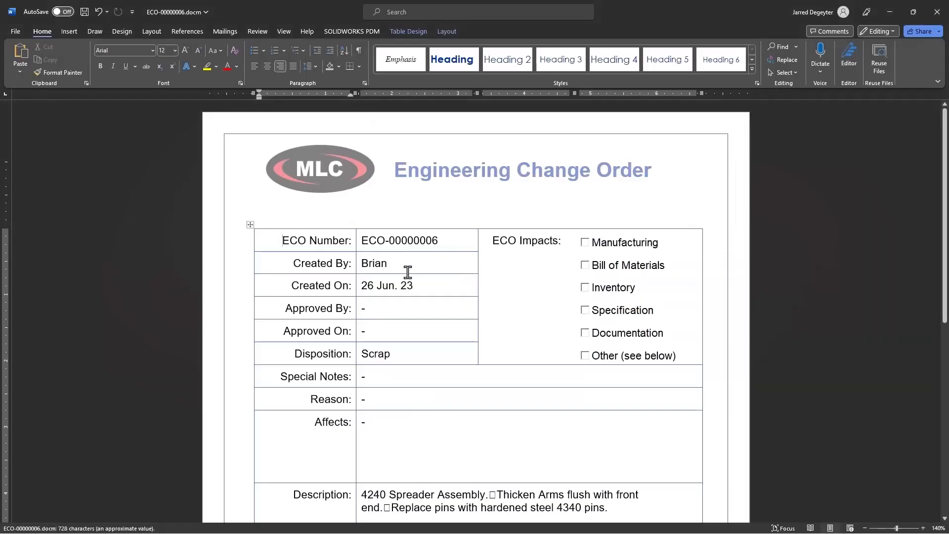
{"action": "mouse_move", "coordinate": [466, 290]}
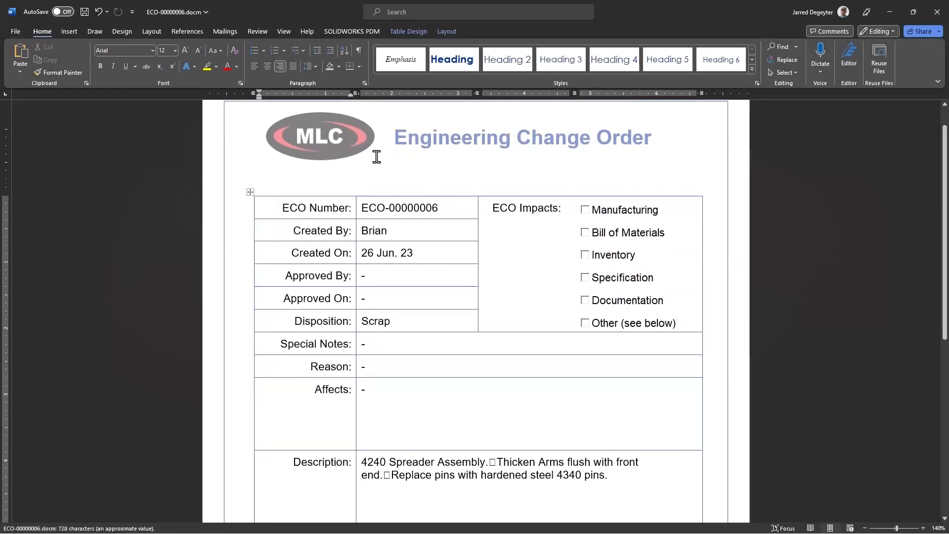
{"action": "left_click", "coordinate": [351, 31]}
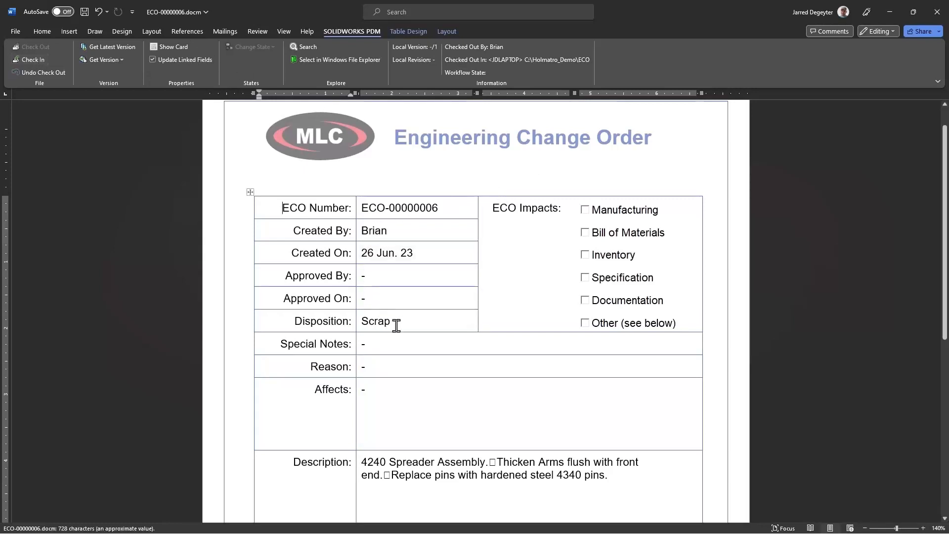
{"action": "mouse_move", "coordinate": [443, 426]}
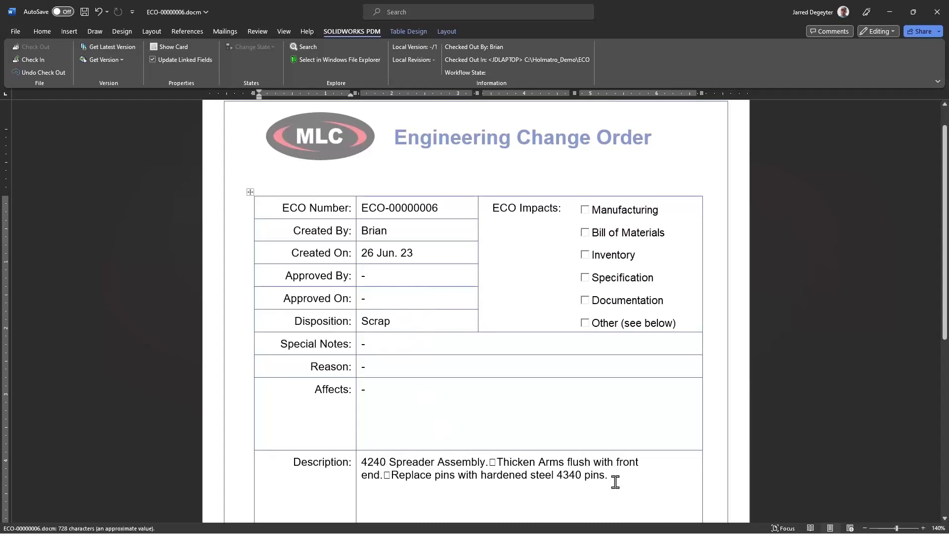
{"action": "mouse_move", "coordinate": [382, 298]}
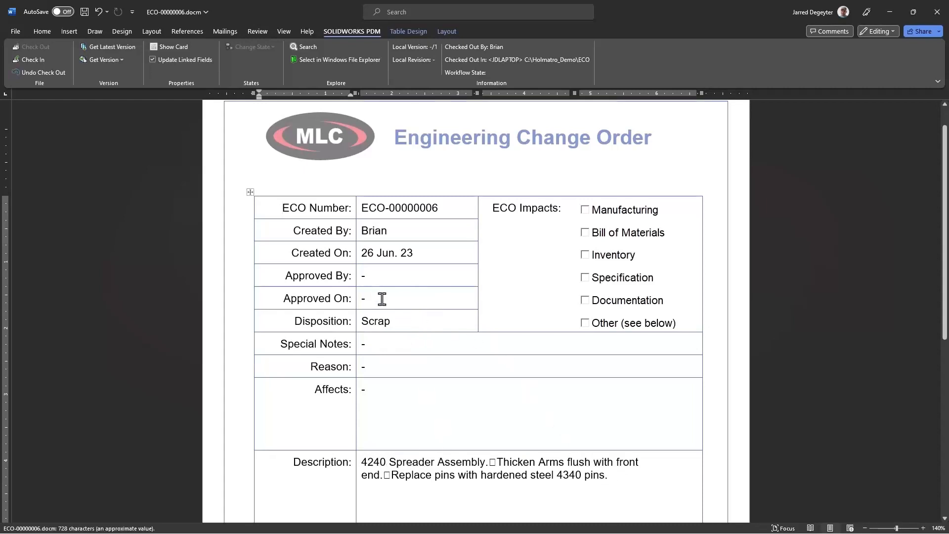
{"action": "mouse_move", "coordinate": [435, 409]}
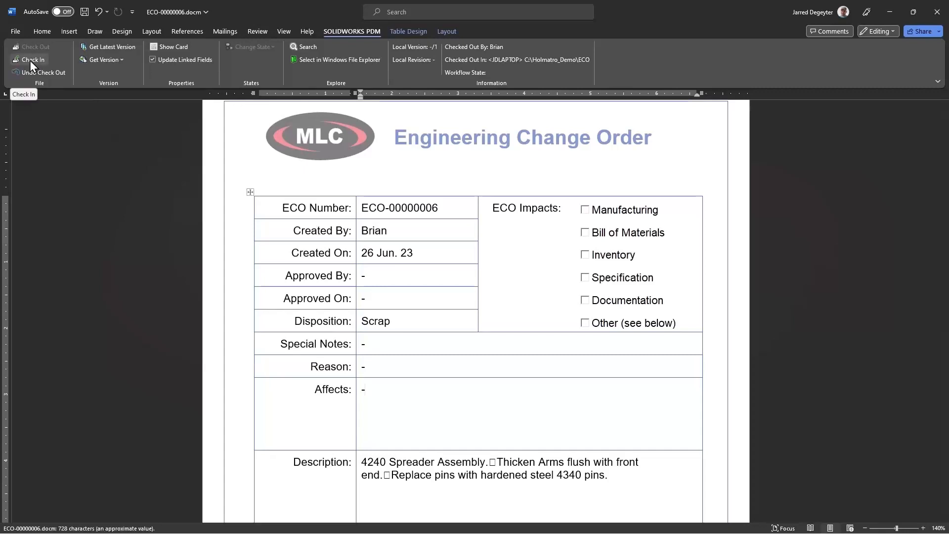
{"action": "left_click", "coordinate": [32, 60]}
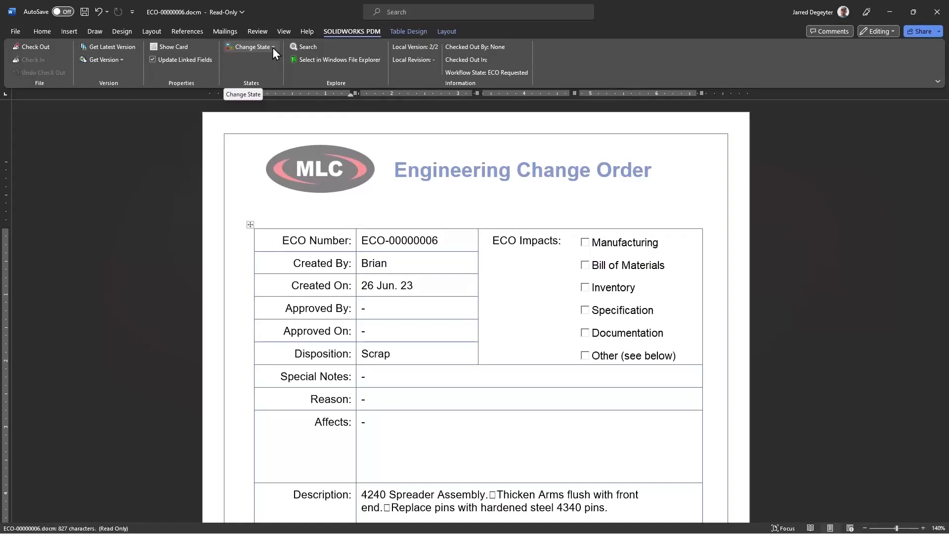
Apply Assign ECO with comment 'Assigned' and note 'let me know when you're done'
{"action": "left_click", "coordinate": [250, 47]}
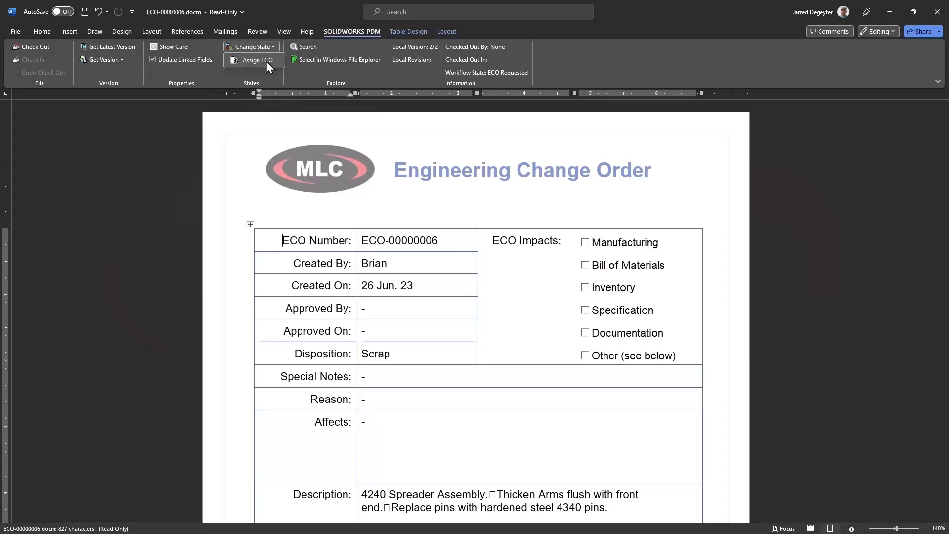
{"action": "left_click", "coordinate": [253, 60]}
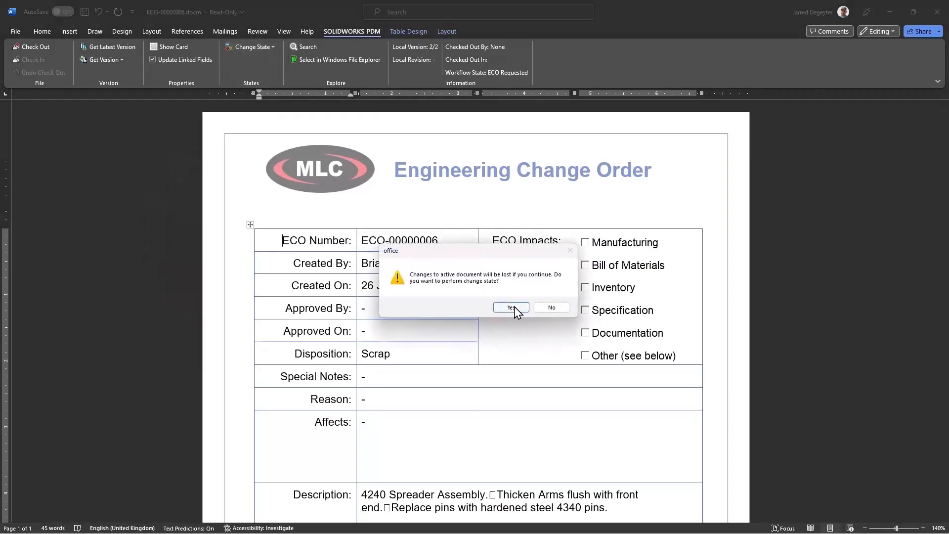
{"action": "left_click", "coordinate": [510, 307]}
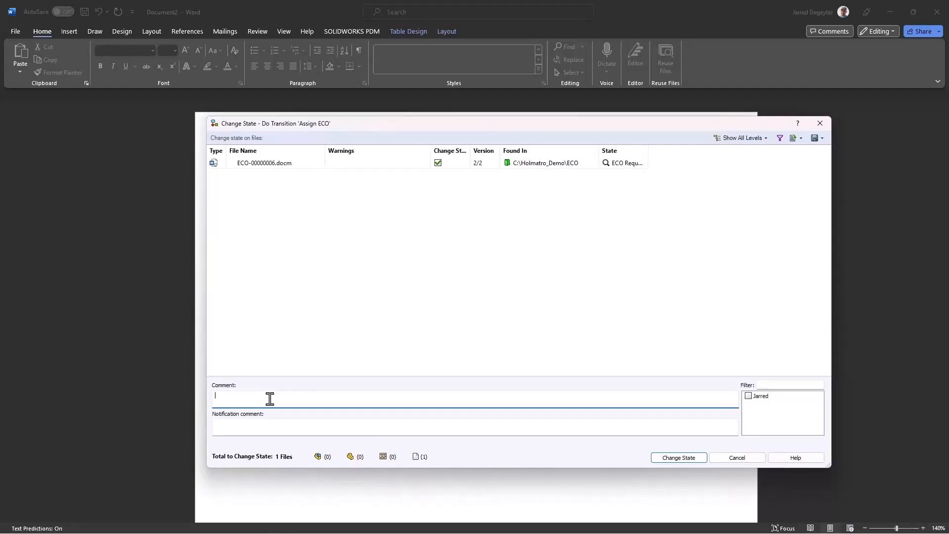
{"action": "type", "text": "Assigned ECO."}
{"action": "left_click", "coordinate": [475, 427]}
{"action": "type", "text": "Hey Jarred, do this"}
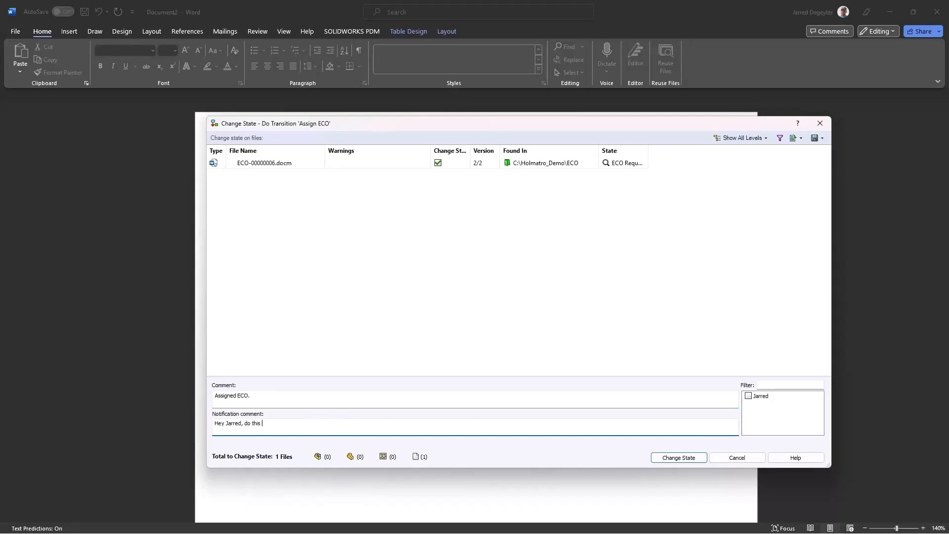
{"action": "type", "text": "work and let me know hw"}
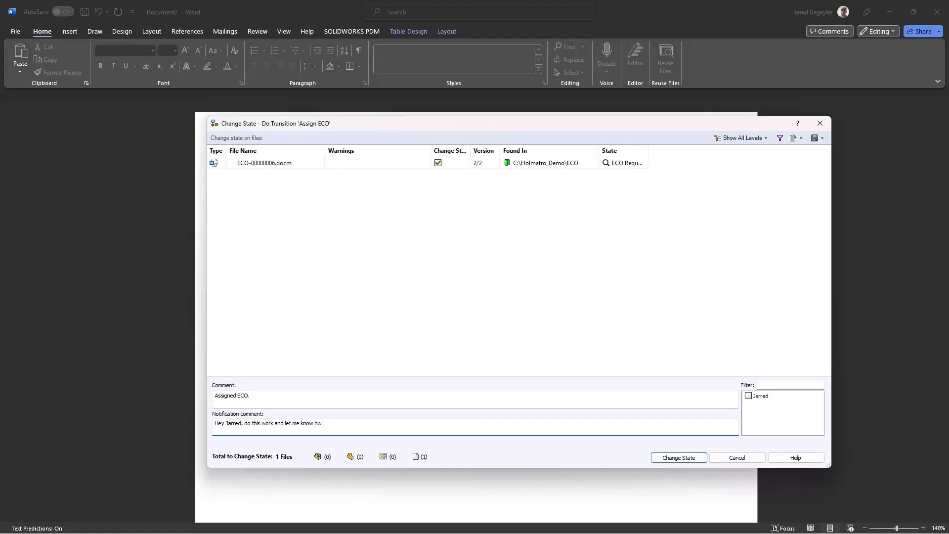
{"action": "type", "text": "when you're done."}
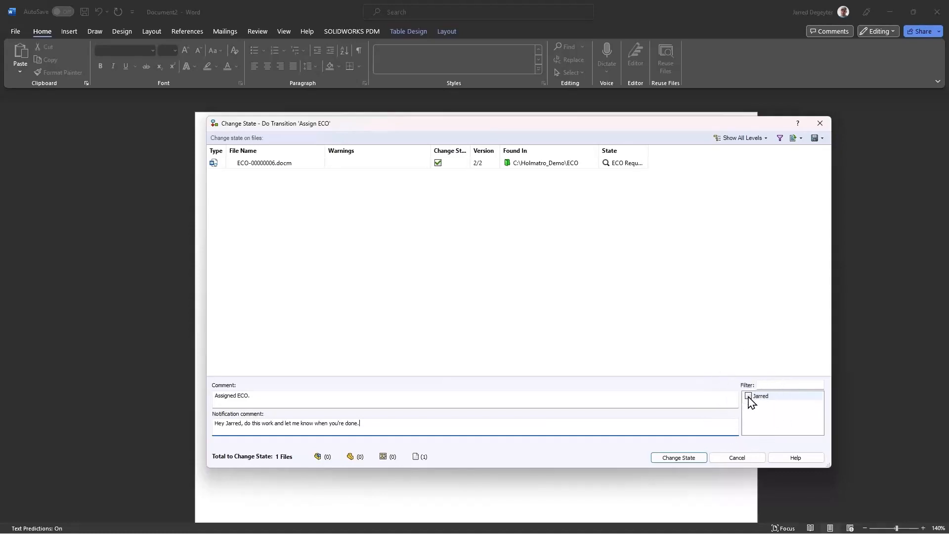
{"action": "left_click", "coordinate": [747, 396]}
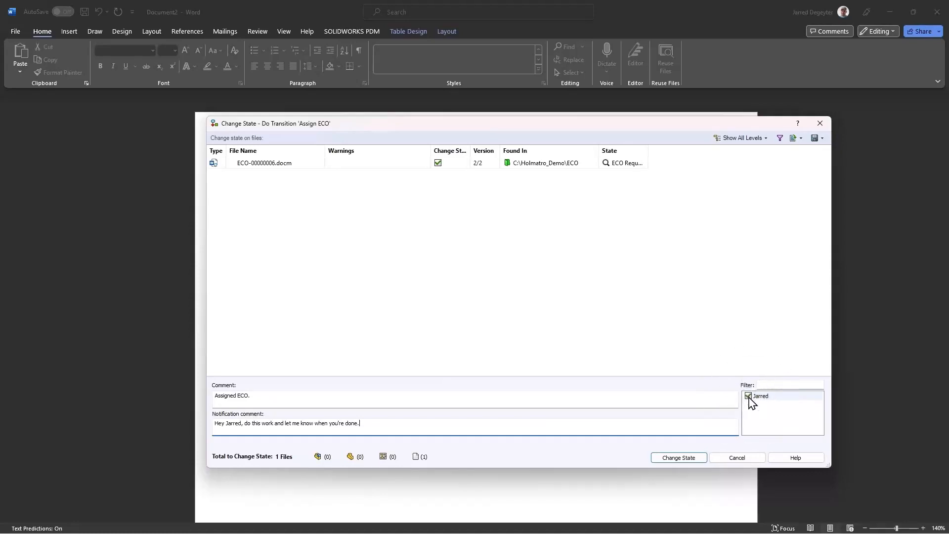
{"action": "left_click", "coordinate": [749, 396]}
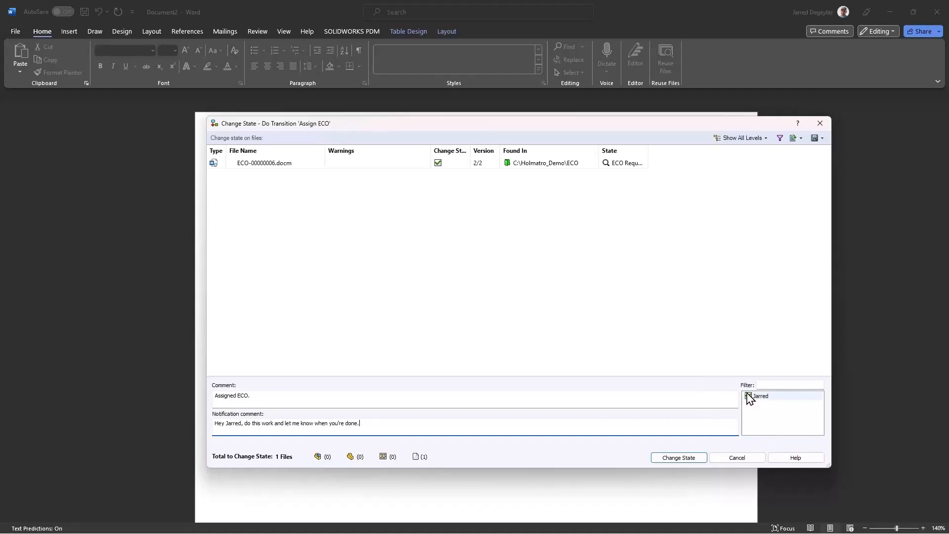
{"action": "left_click", "coordinate": [747, 396]}
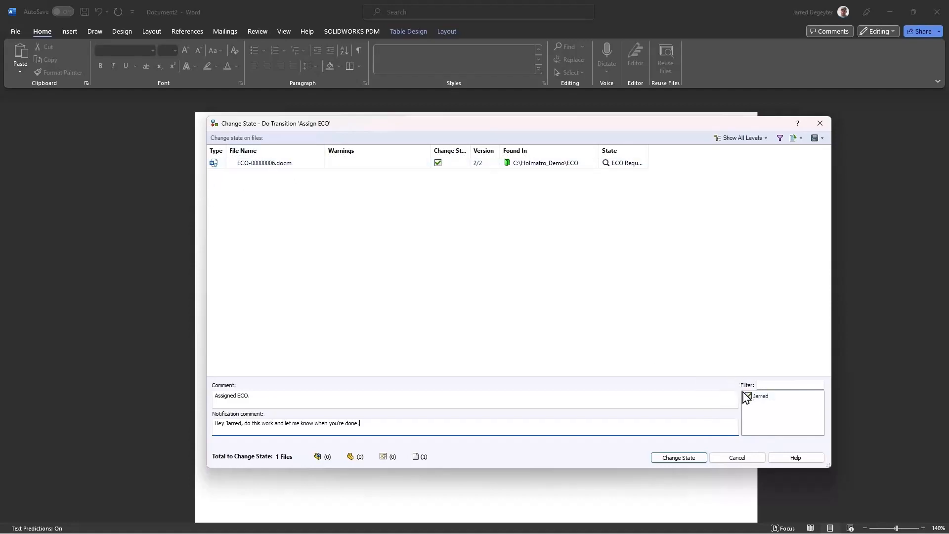
{"action": "left_click", "coordinate": [677, 456]}
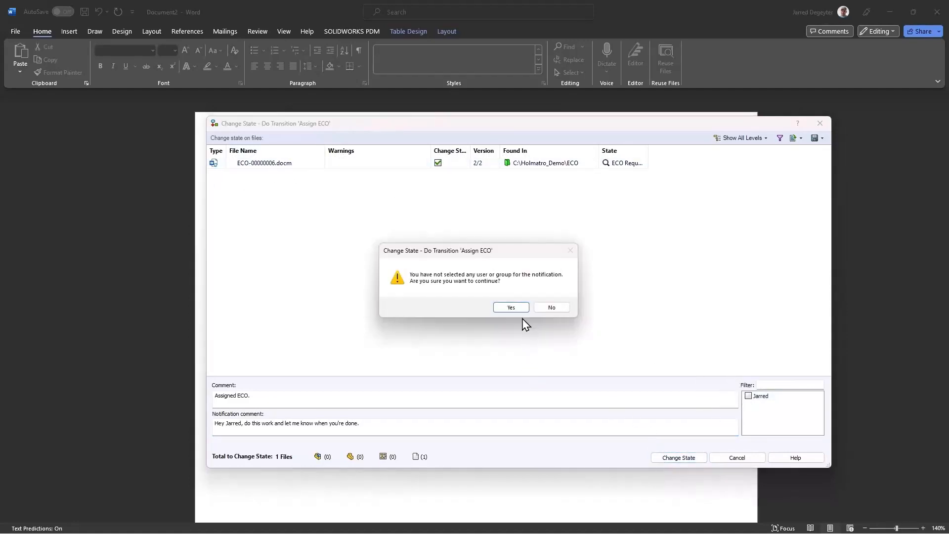
{"action": "left_click", "coordinate": [510, 307]}
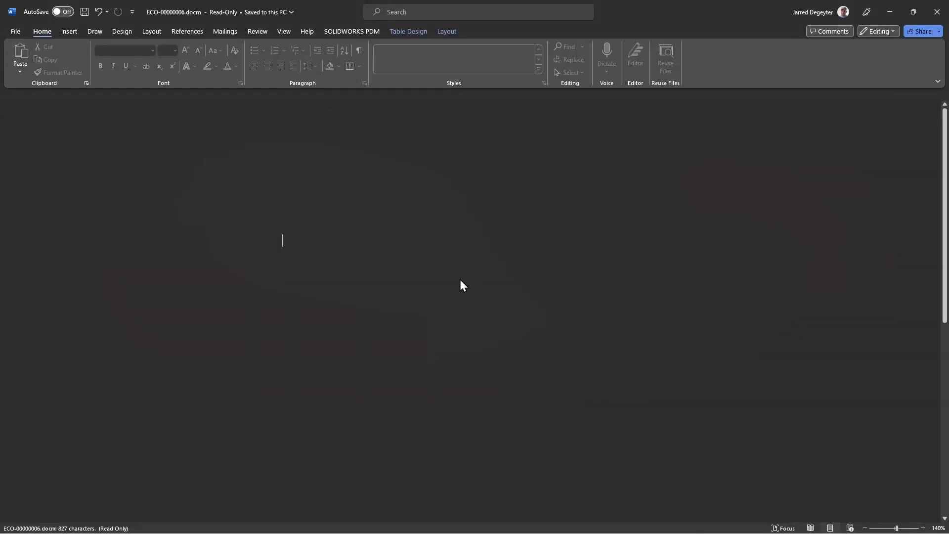
Skip notification, close Word, and see ECO-00000006 as ECO In Process
{"action": "left_click", "coordinate": [351, 31]}
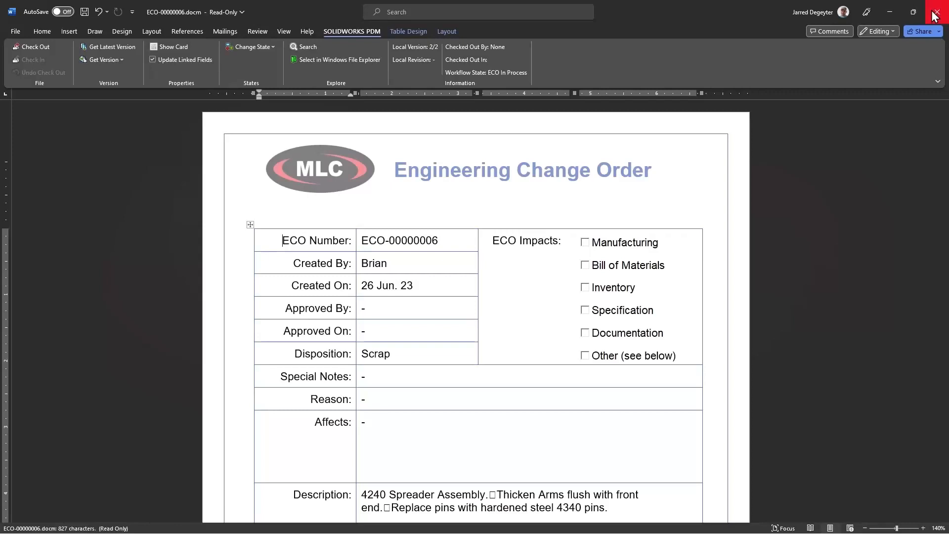
{"action": "left_click", "coordinate": [937, 12]}
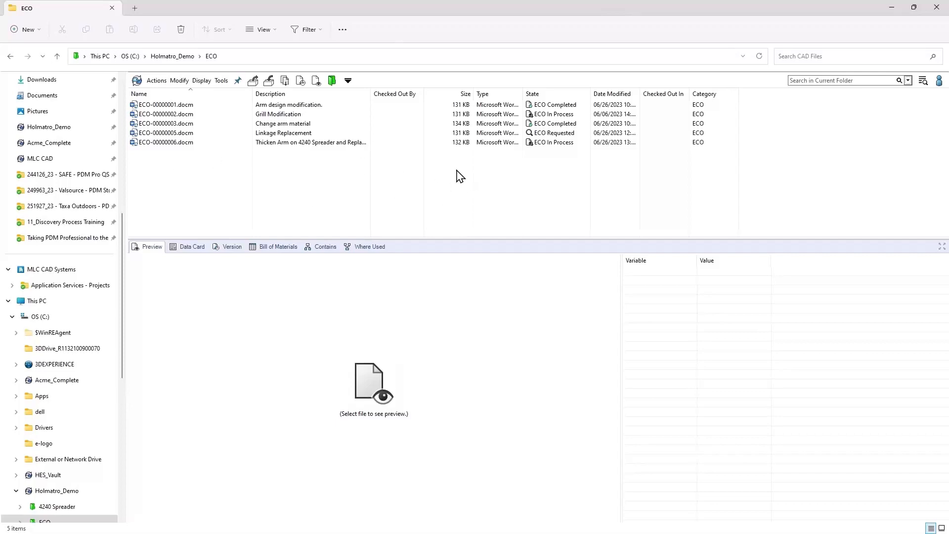
{"action": "mouse_move", "coordinate": [445, 183]}
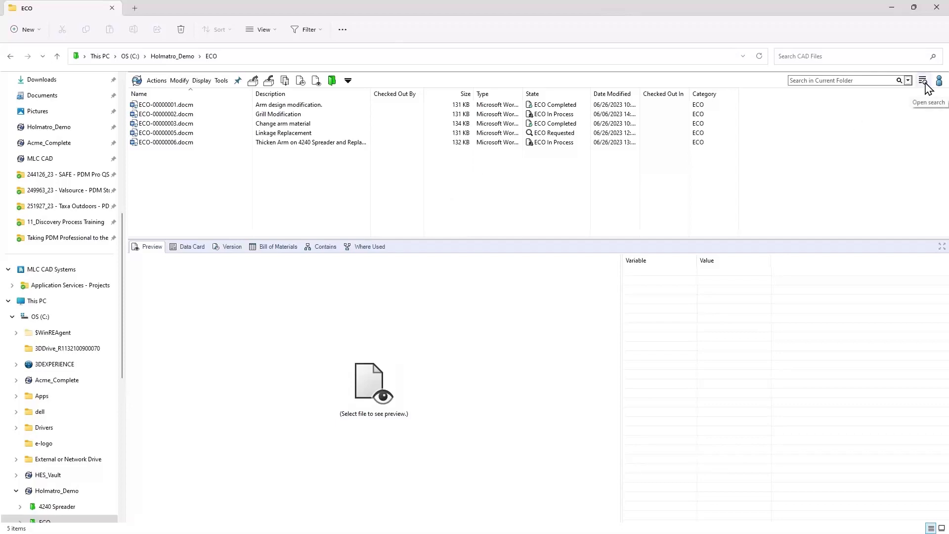
{"action": "left_click", "coordinate": [907, 80]}
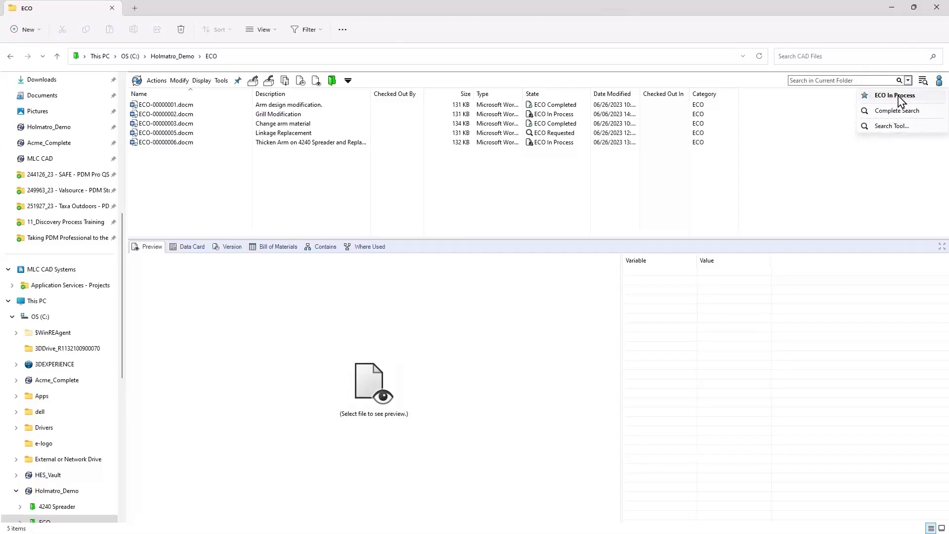
{"action": "left_click", "coordinate": [894, 95]}
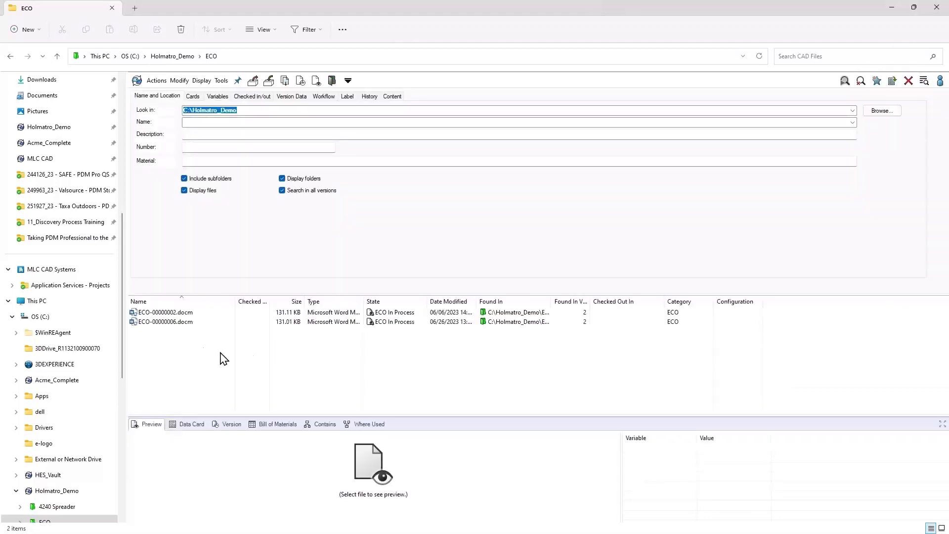
{"action": "left_click", "coordinate": [165, 321]}
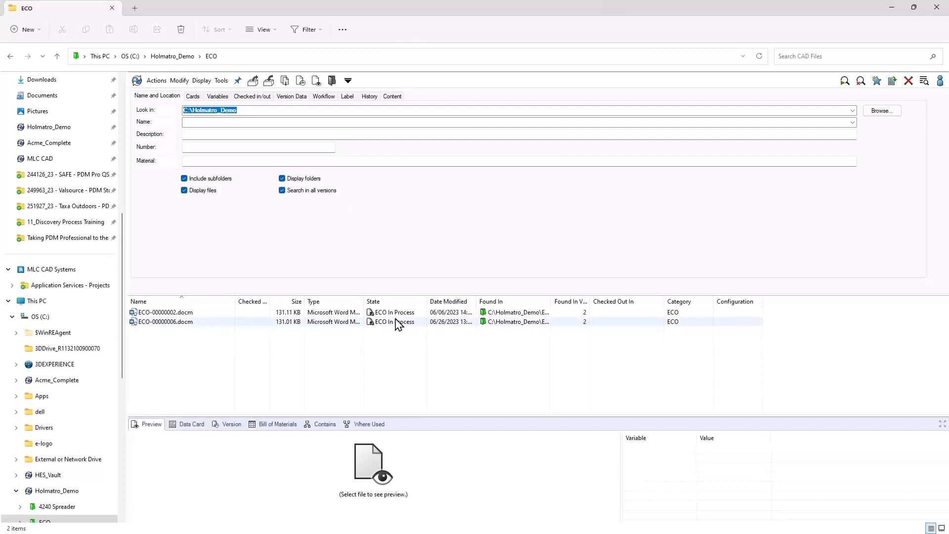
{"action": "left_click", "coordinate": [164, 321]}
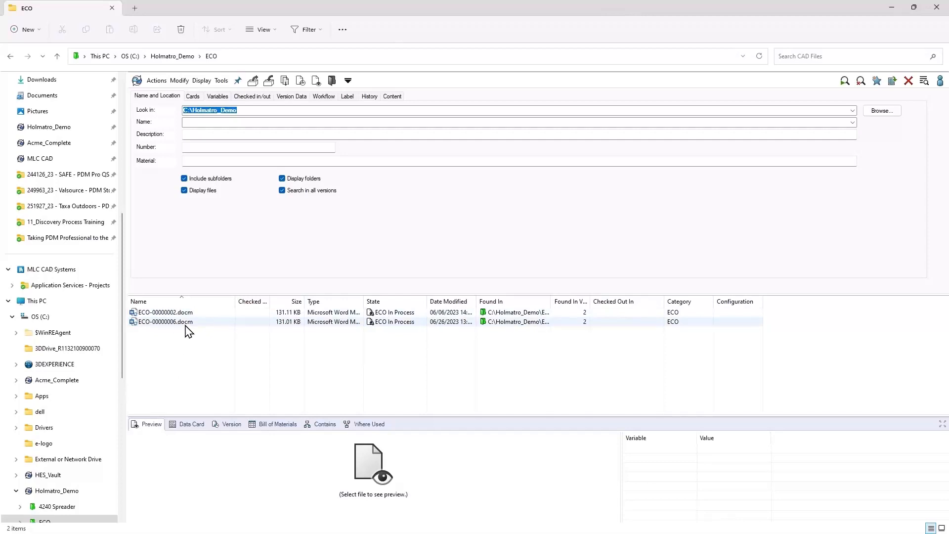
{"action": "left_click", "coordinate": [164, 322]}
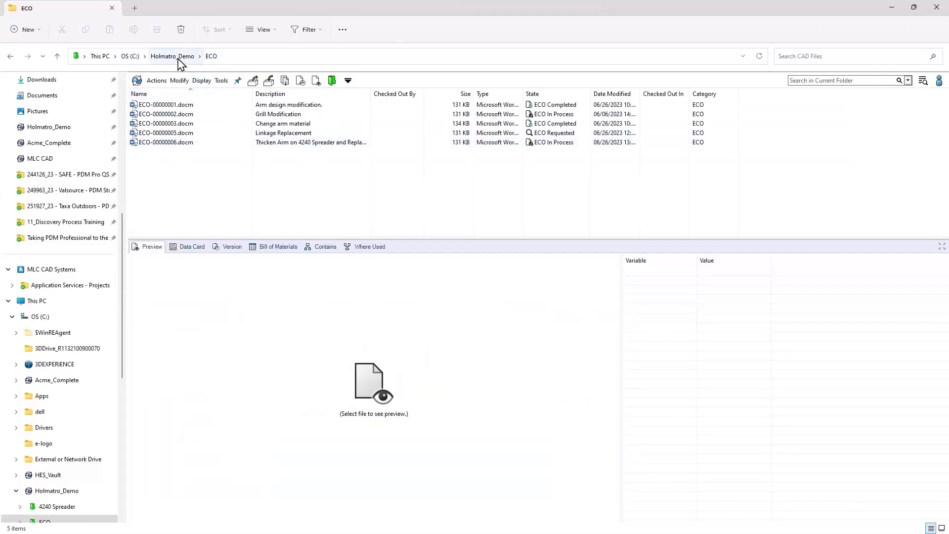
Return to Holmatro_Demo and reopen the 4240 Spreader folder
{"action": "right_click", "coordinate": [165, 142]}
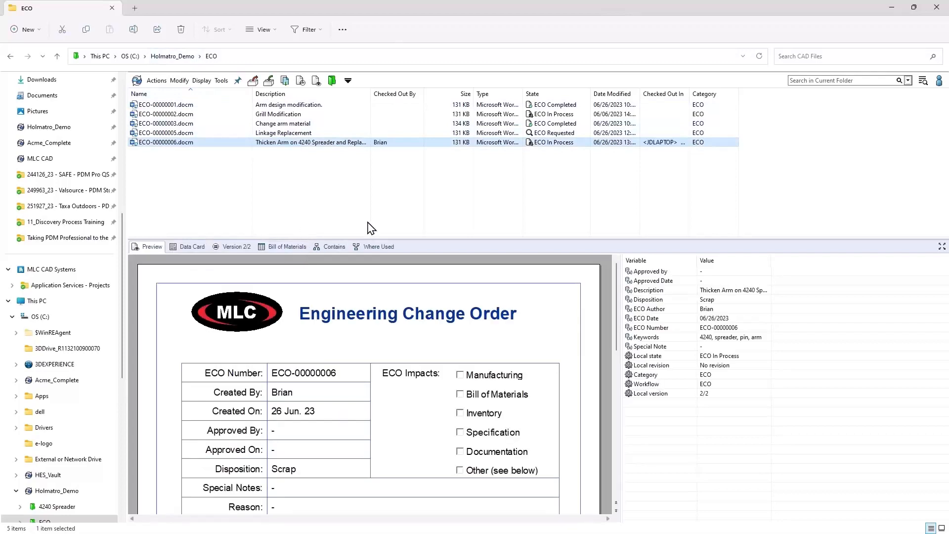
{"action": "left_click", "coordinate": [192, 246]}
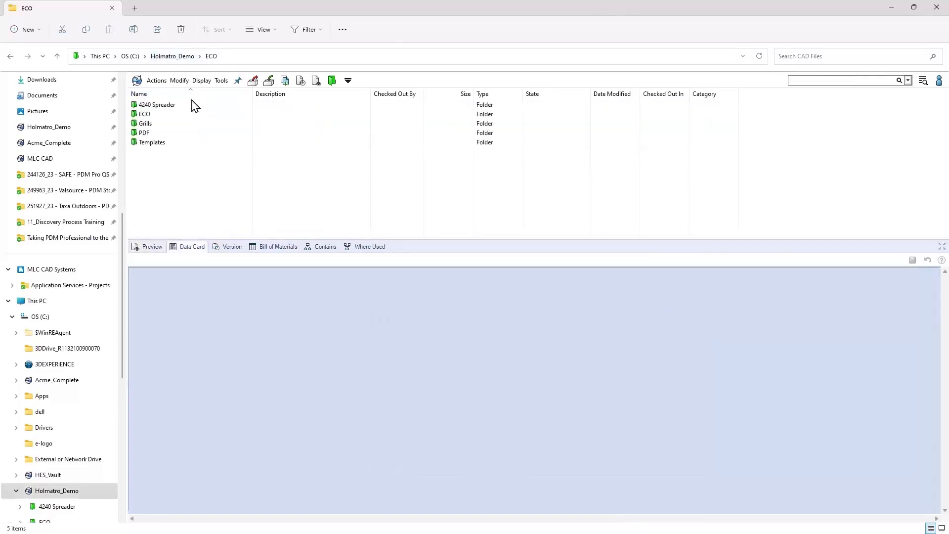
{"action": "double_click", "coordinate": [156, 104]}
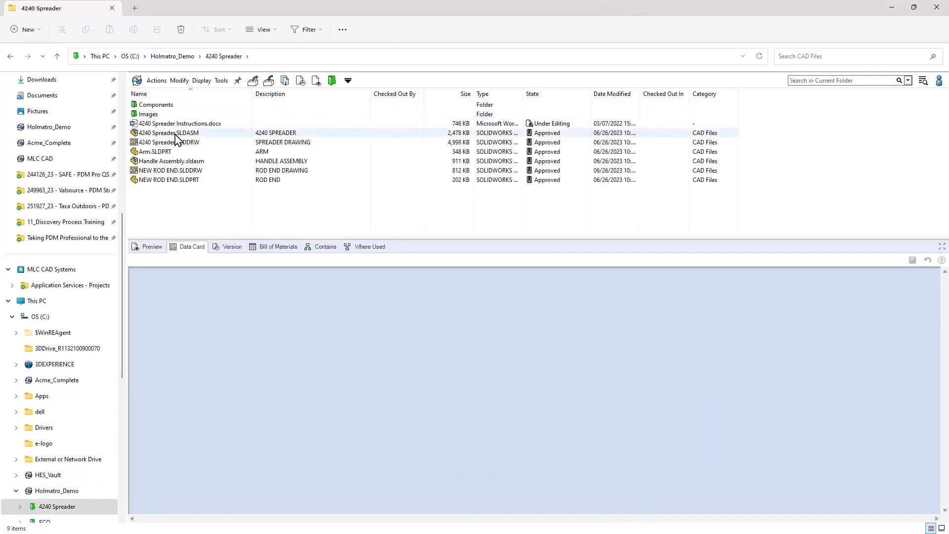
Request a change on the assembly, drawing and Arm part, citing the ECO
{"action": "right_click", "coordinate": [170, 142]}
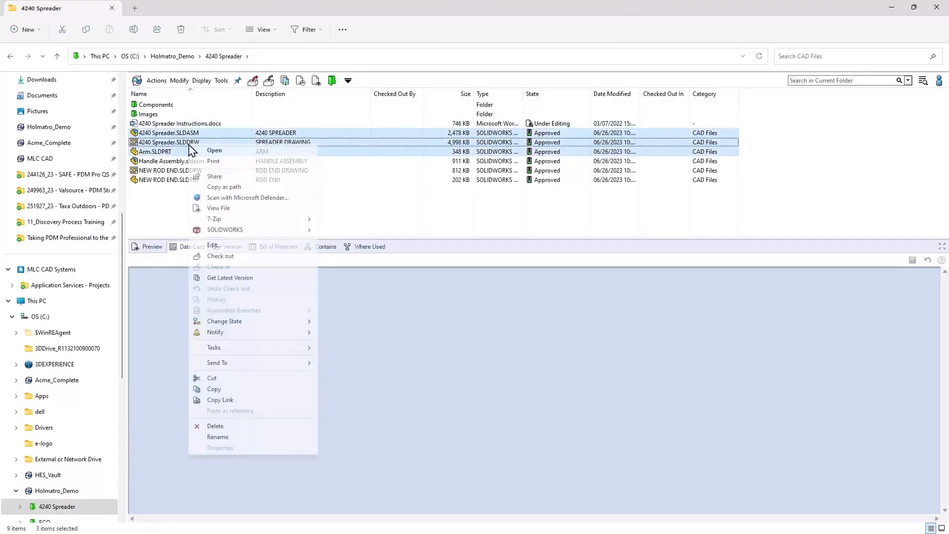
{"action": "mouse_move", "coordinate": [224, 321]}
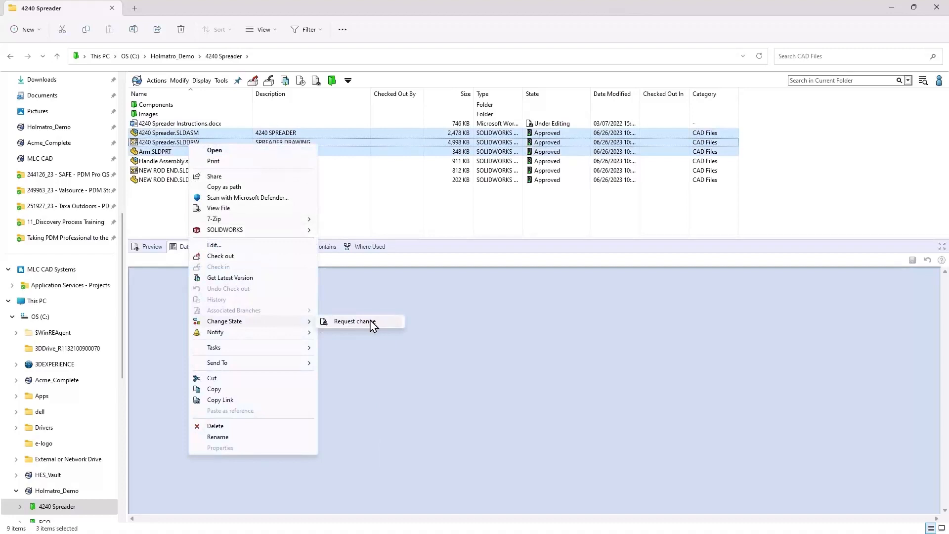
{"action": "left_click", "coordinate": [354, 321]}
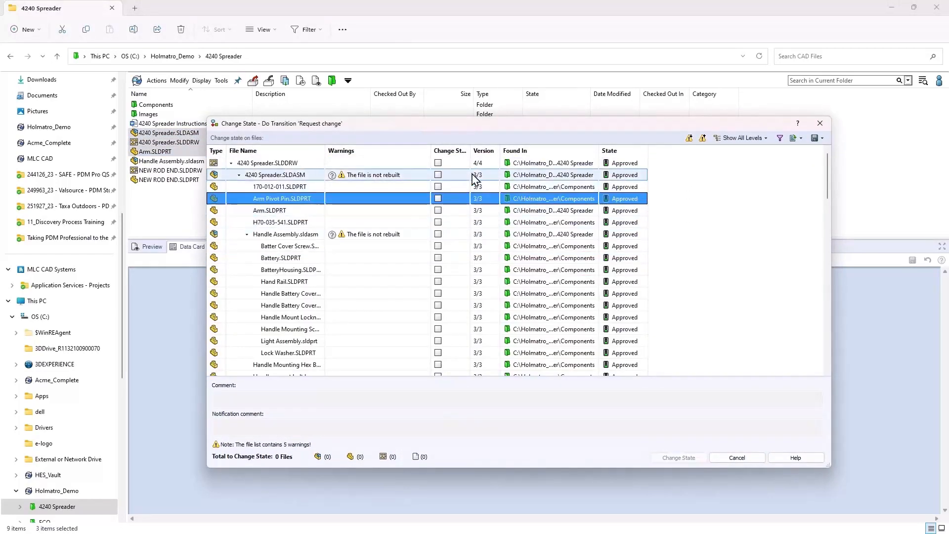
{"action": "left_click", "coordinate": [437, 175]}
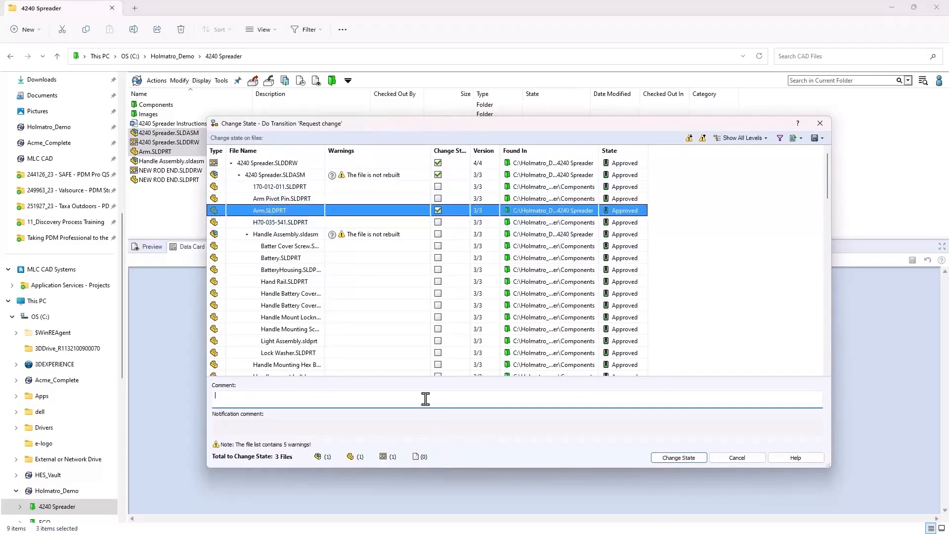
{"action": "type", "text": "ECO-000006"}
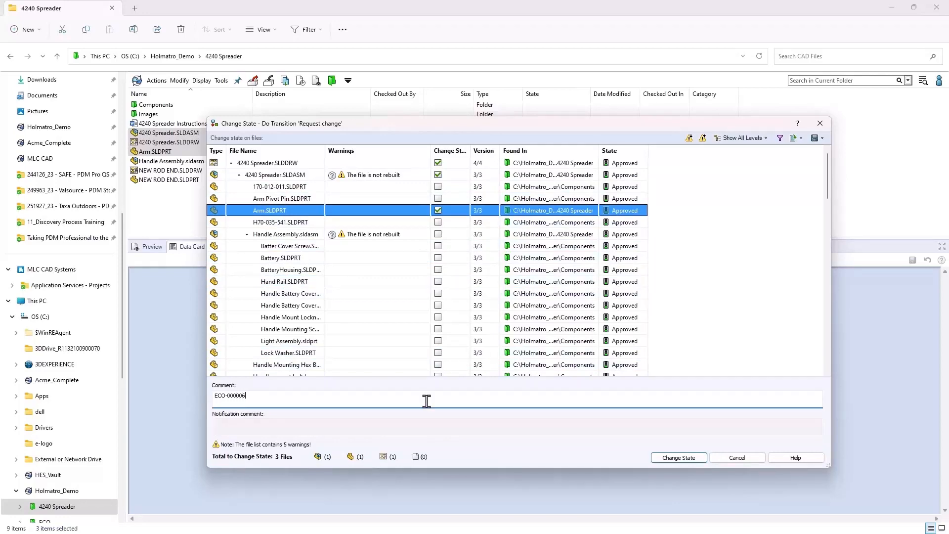
{"action": "left_click", "coordinate": [677, 456]}
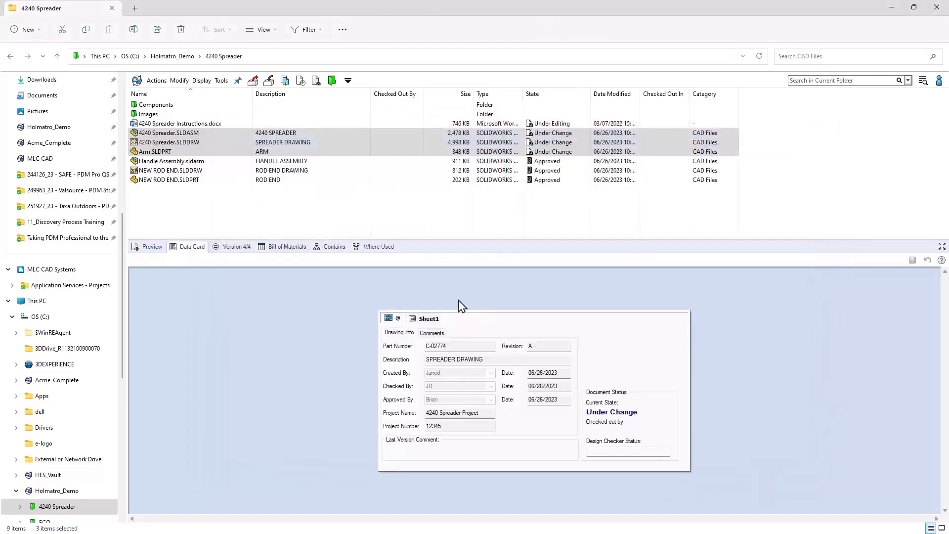
Check ECO-00000006.docm back into the vault from the ECO folder
{"action": "right_click", "coordinate": [169, 142]}
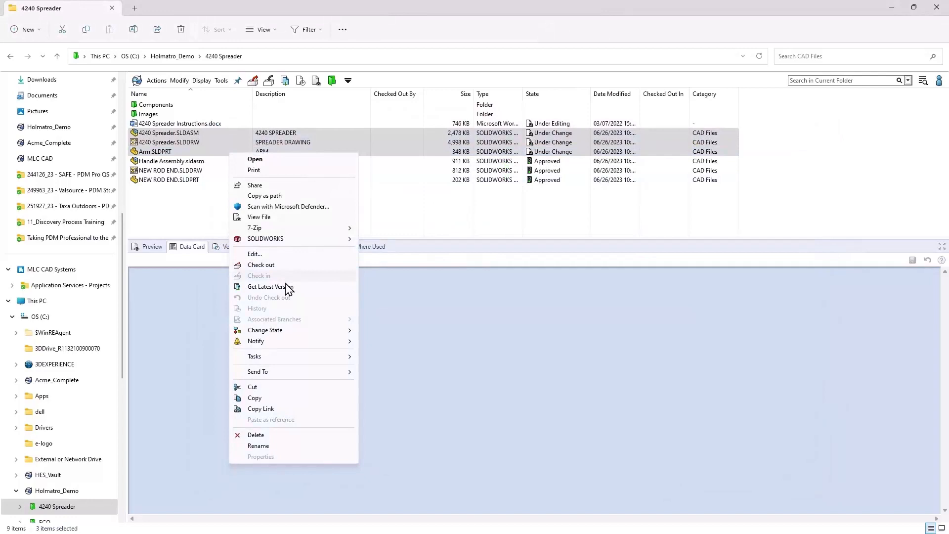
{"action": "left_click", "coordinate": [268, 286]}
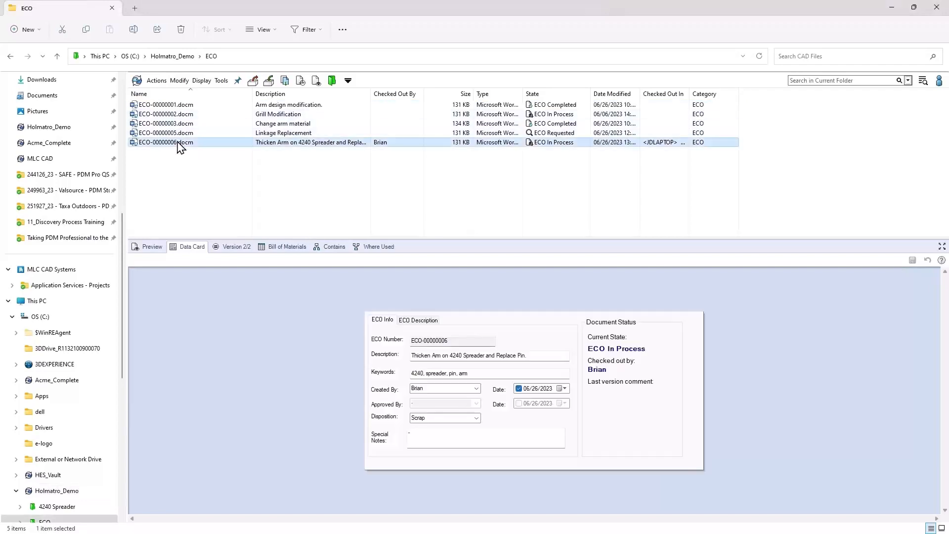
{"action": "right_click", "coordinate": [176, 142]}
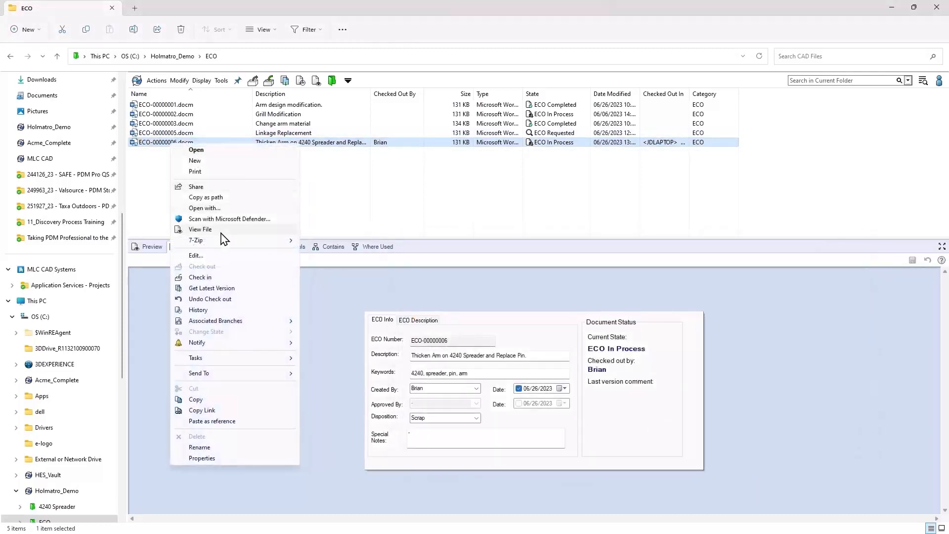
{"action": "left_click", "coordinate": [199, 277]}
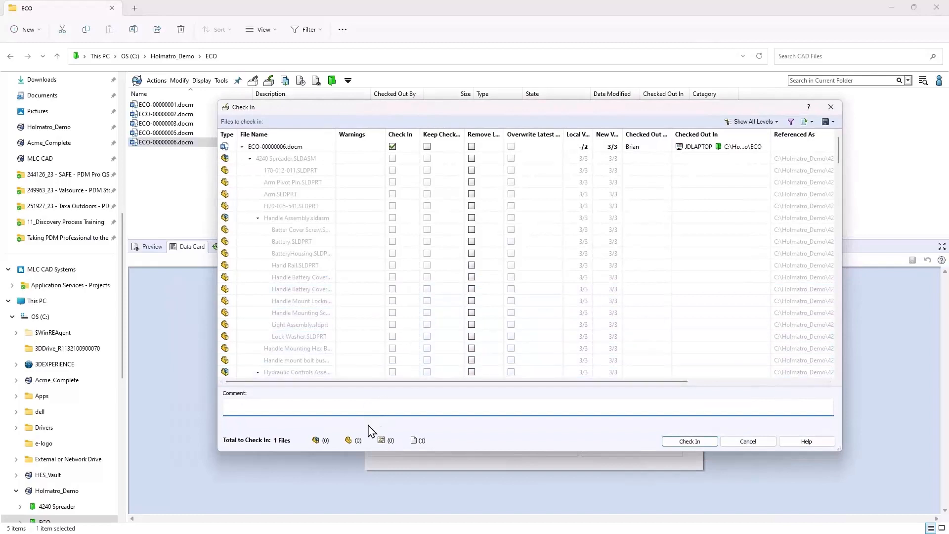
{"action": "left_click", "coordinate": [688, 440]}
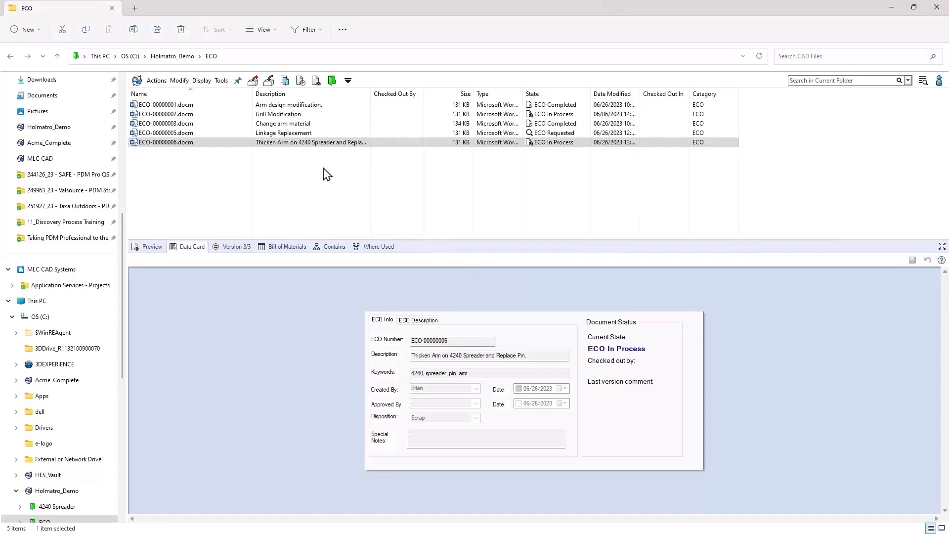
{"action": "mouse_move", "coordinate": [212, 176]}
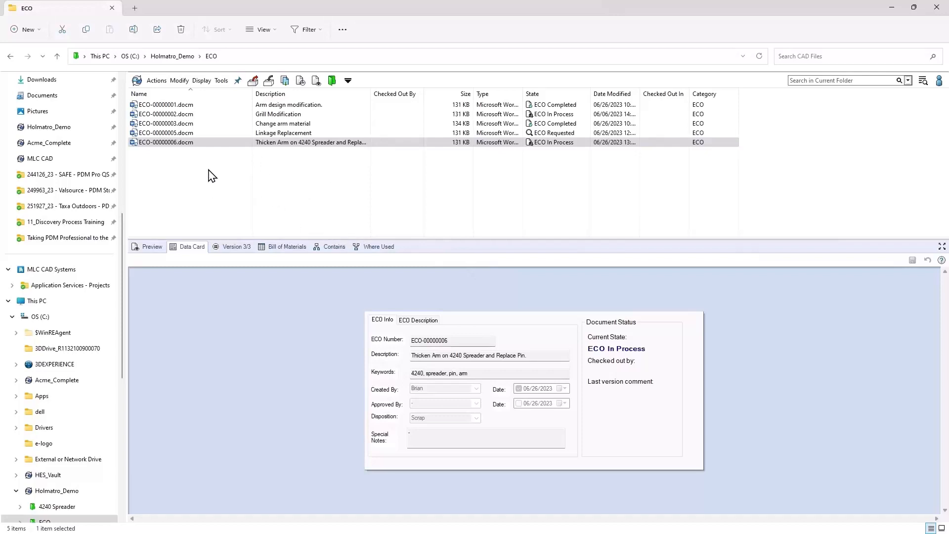
List the ECO's contained files and check Where Used for 4240 Spreader.SLDASM
{"action": "left_click", "coordinate": [286, 246]}
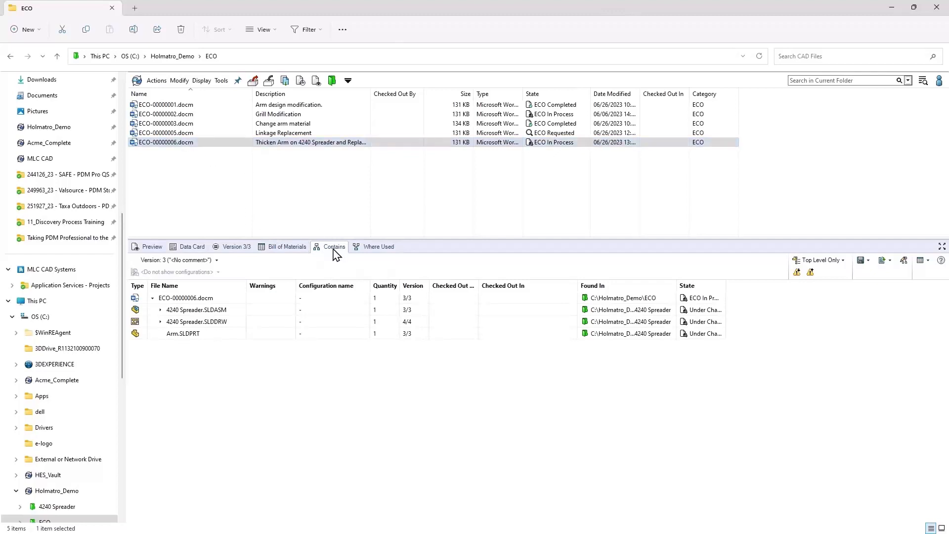
{"action": "left_click", "coordinate": [196, 310]}
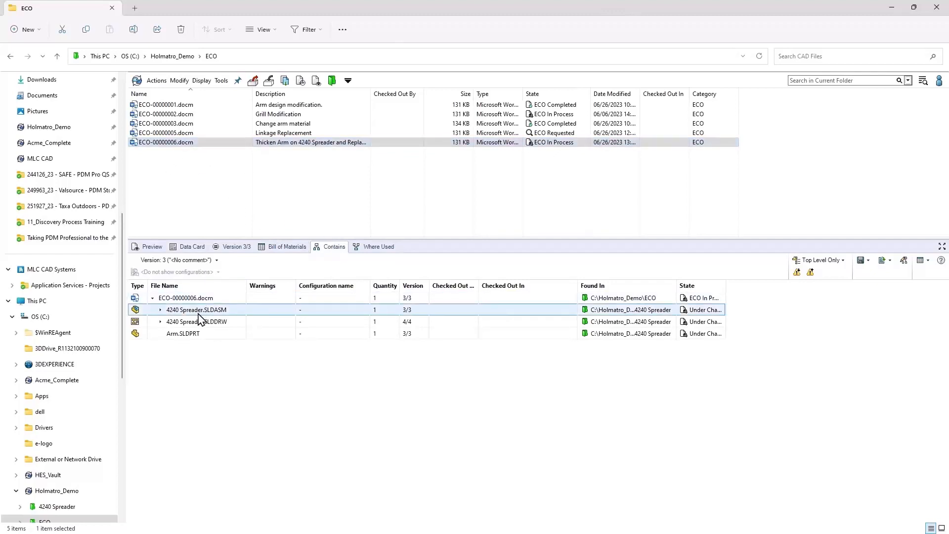
{"action": "mouse_move", "coordinate": [196, 309]}
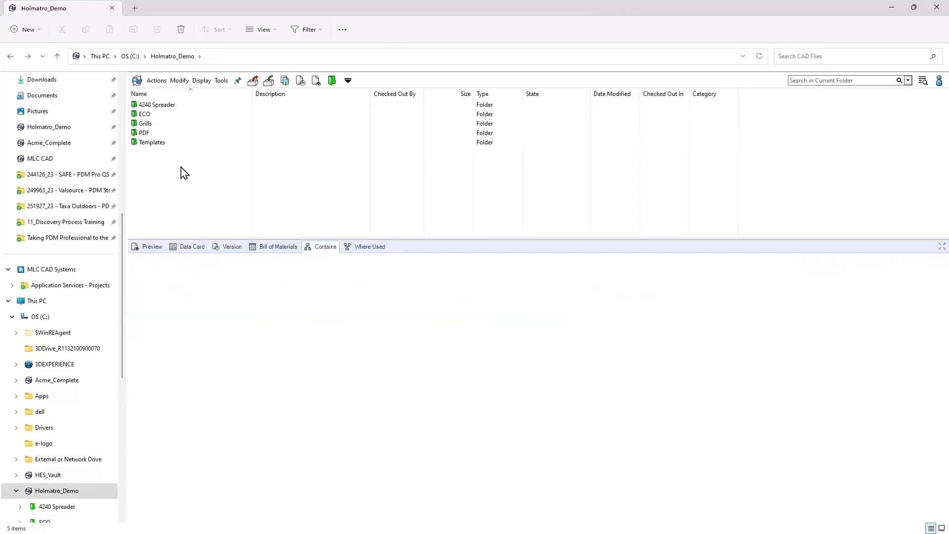
{"action": "double_click", "coordinate": [156, 104]}
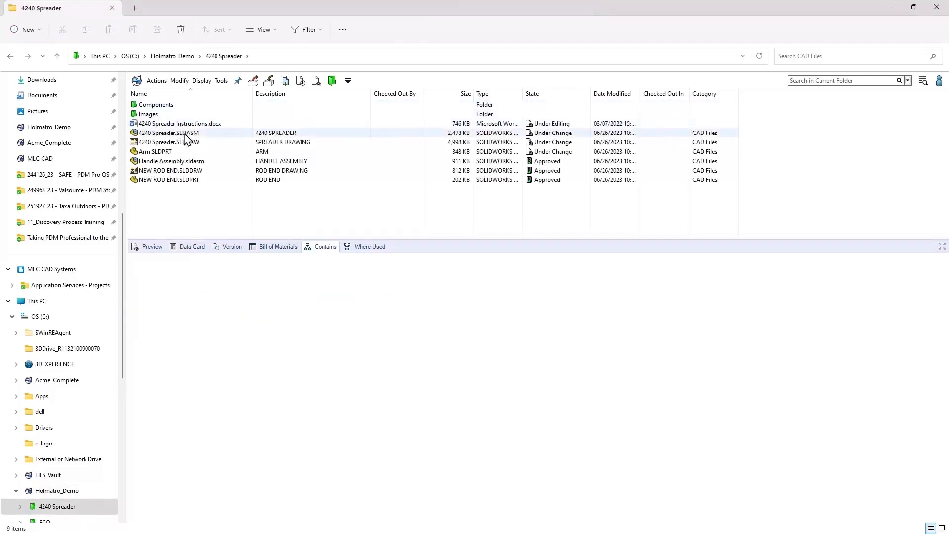
{"action": "left_click", "coordinate": [374, 246]}
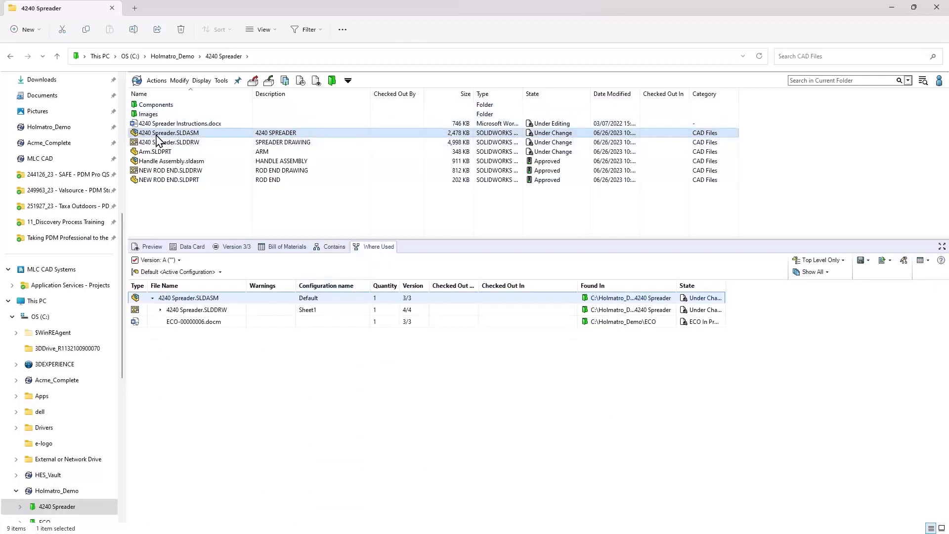
{"action": "left_click", "coordinate": [193, 321]}
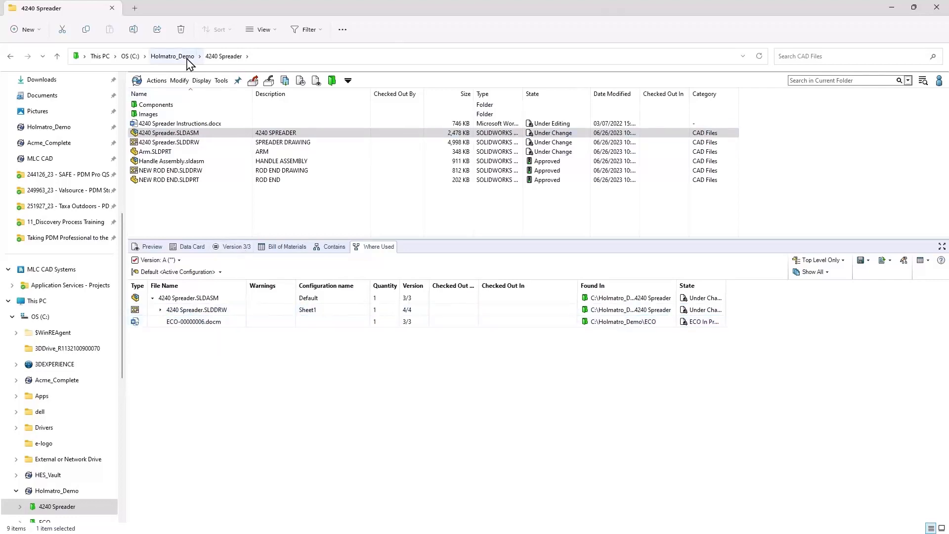
Return to the ECO folder and select ECO-00000006 to review its contents
{"action": "left_click", "coordinate": [172, 55]}
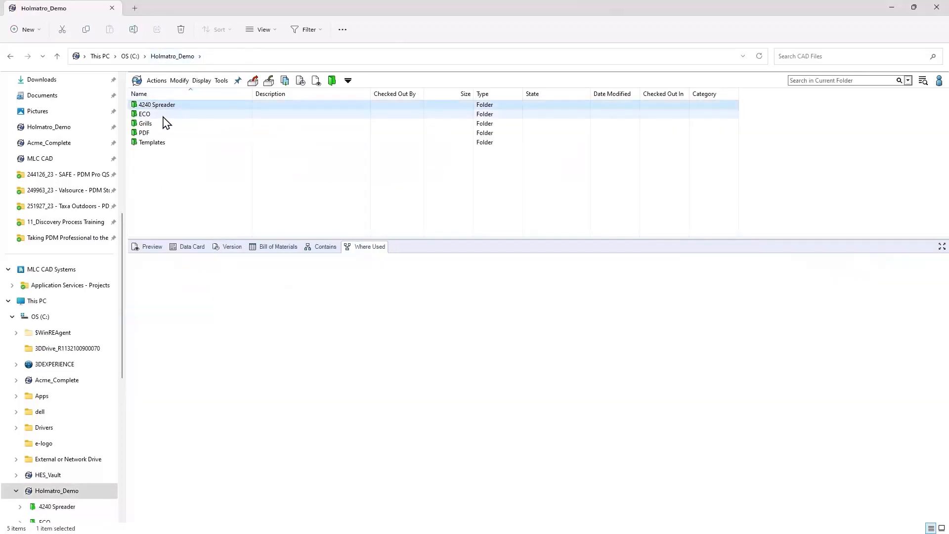
{"action": "double_click", "coordinate": [143, 114]}
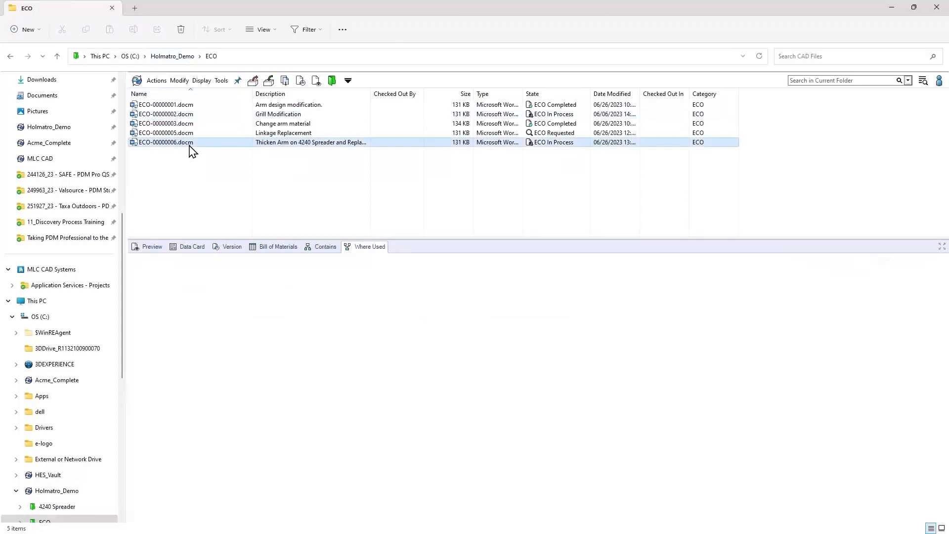
{"action": "left_click", "coordinate": [326, 246]}
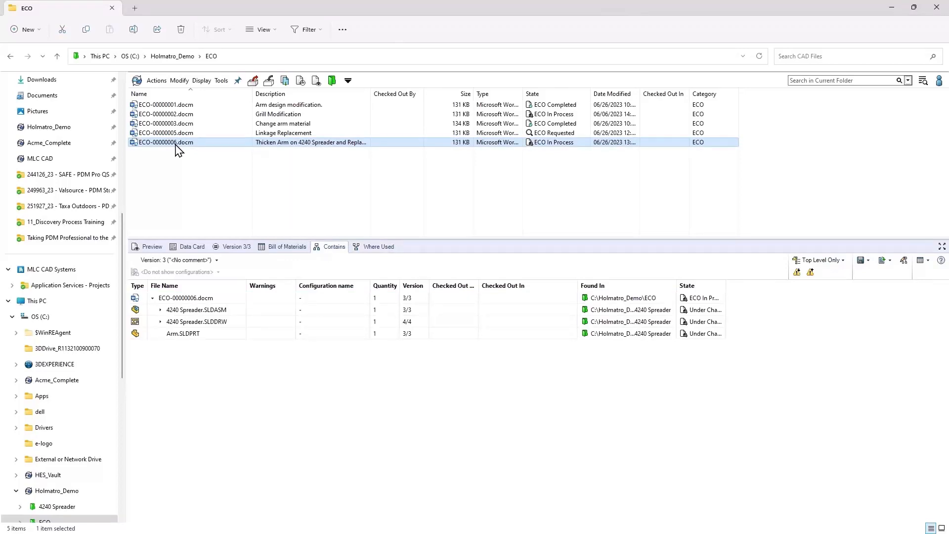
Submit ECO-00000006 for approval with comment 'For approval.', skipping notification
{"action": "right_click", "coordinate": [165, 142]}
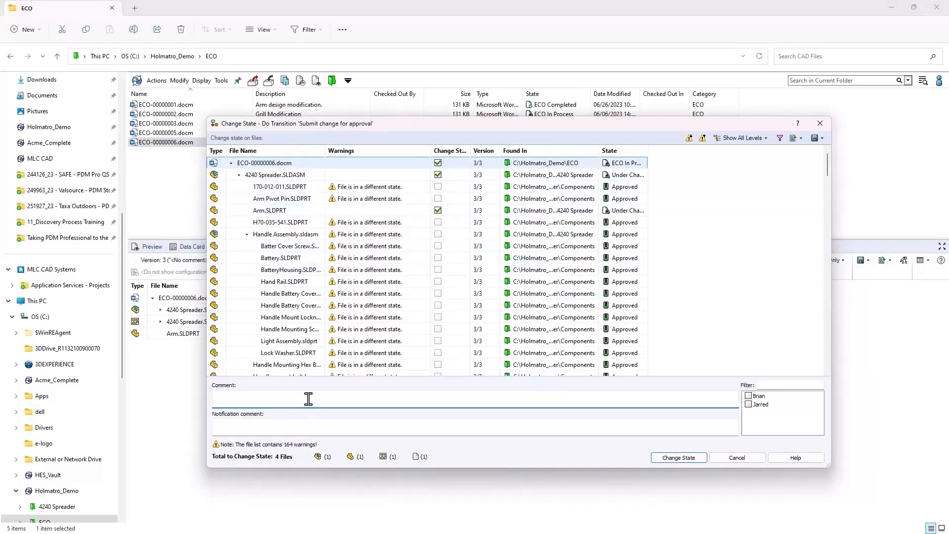
{"action": "type", "text": "For approval."}
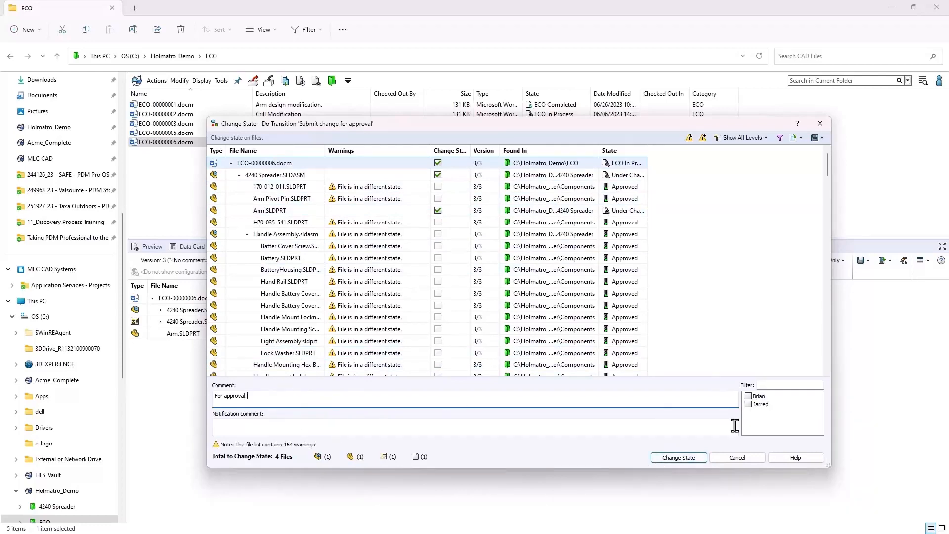
{"action": "left_click", "coordinate": [678, 456]}
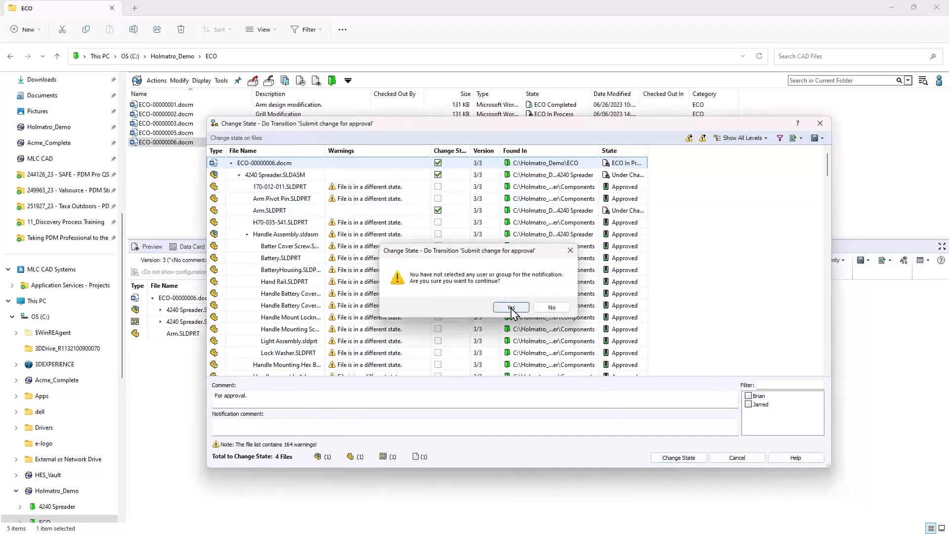
{"action": "left_click", "coordinate": [510, 308]}
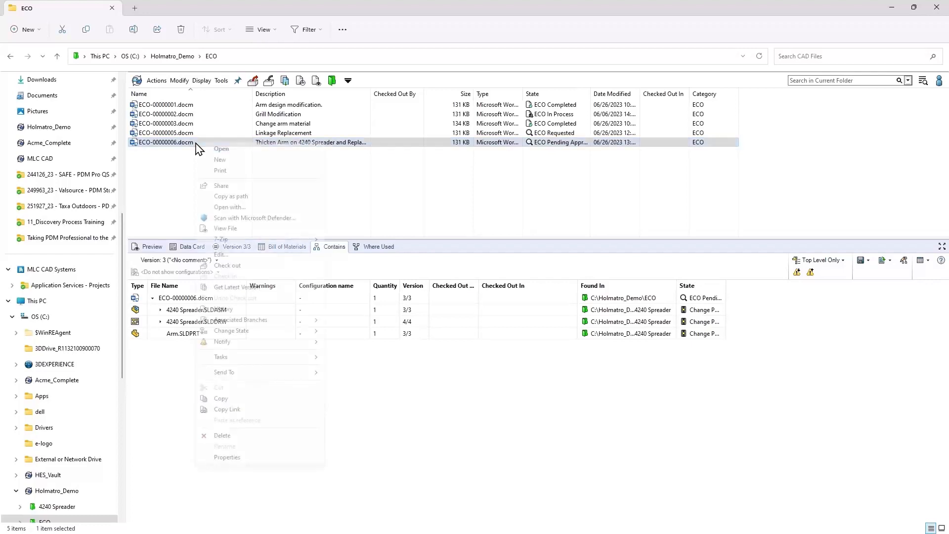
{"action": "mouse_move", "coordinate": [231, 330]}
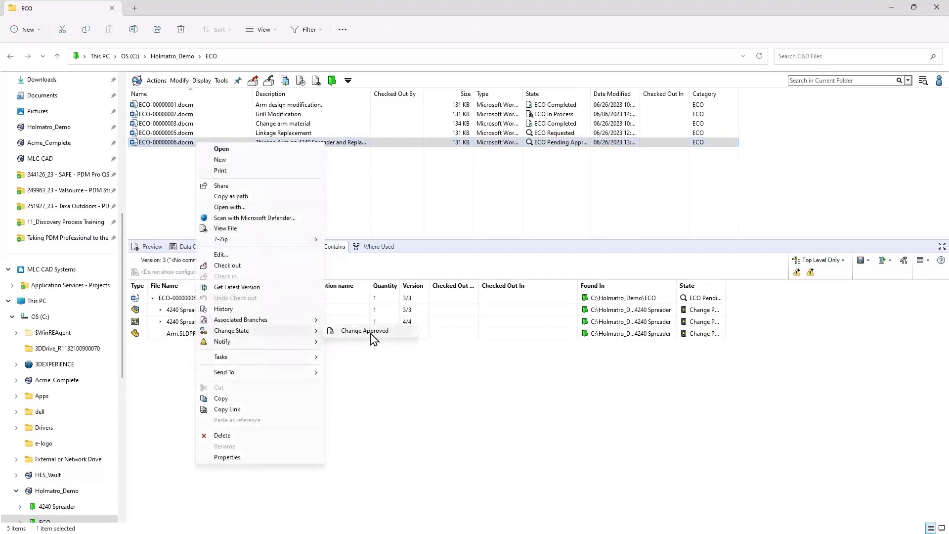
Move ECO-00000006 through Change Approved with an 'Approved' comment, then reopen the completed order
{"action": "left_click", "coordinate": [364, 331]}
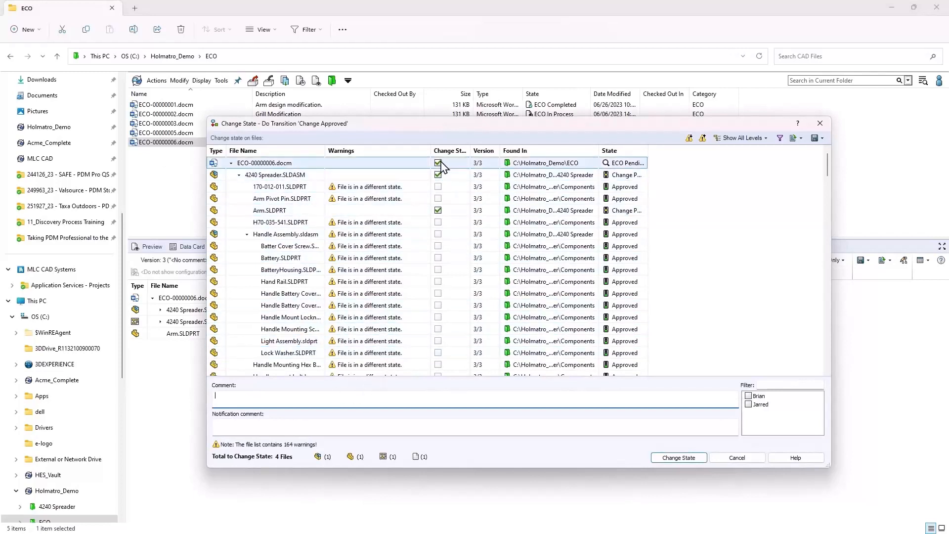
{"action": "left_click", "coordinate": [438, 175]}
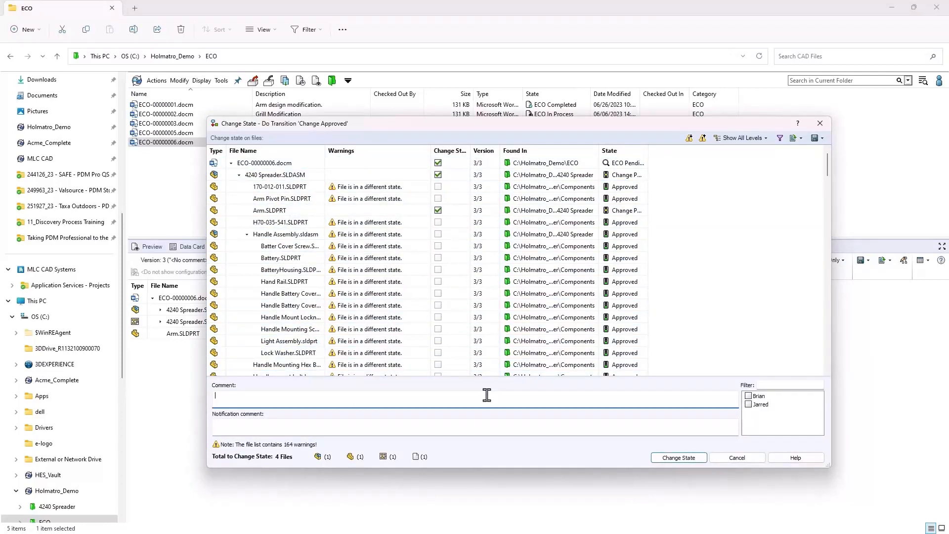
{"action": "type", "text": "Approved."}
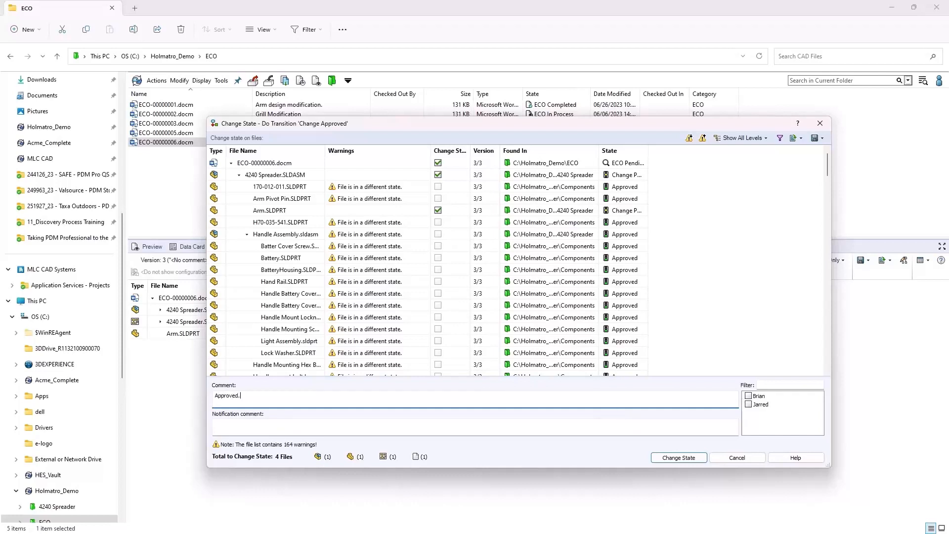
{"action": "left_click", "coordinate": [677, 457]}
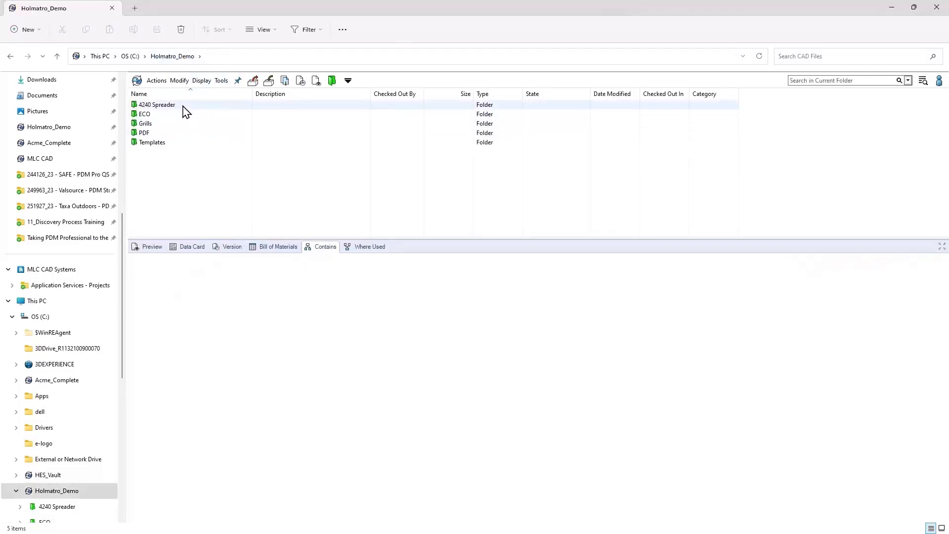
{"action": "double_click", "coordinate": [143, 113]}
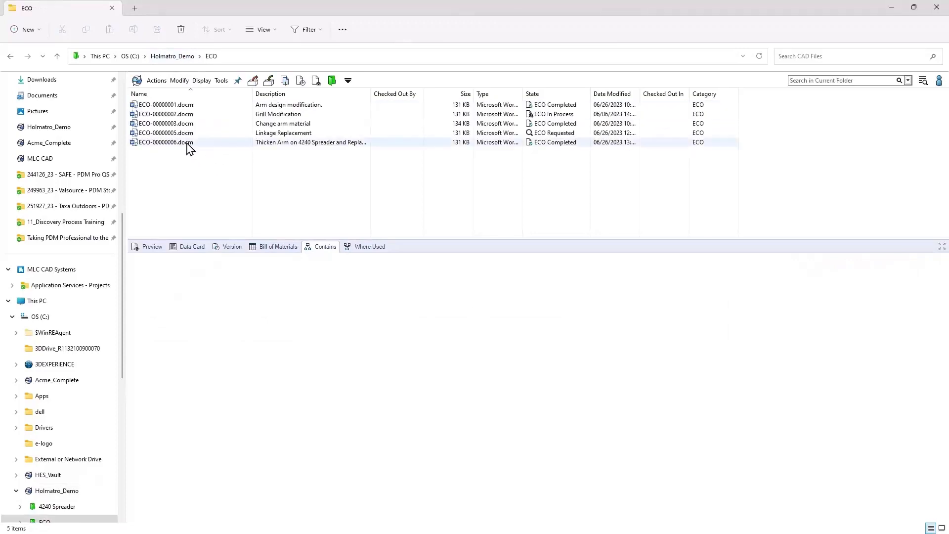
{"action": "double_click", "coordinate": [165, 143]}
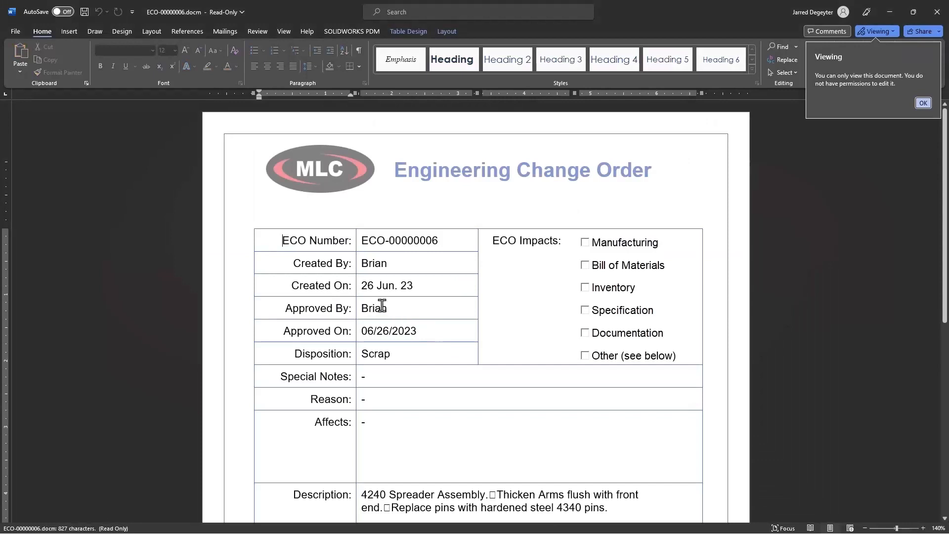
{"action": "mouse_move", "coordinate": [418, 329]}
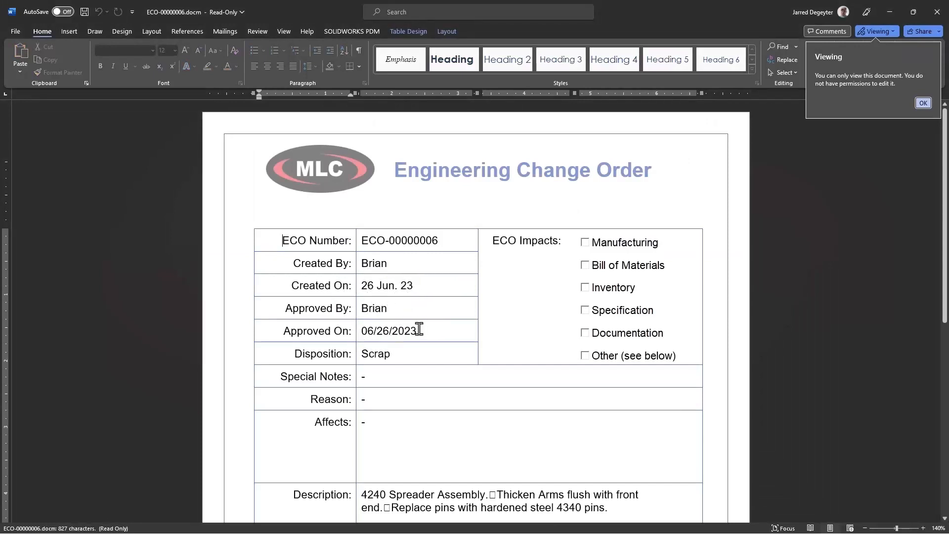